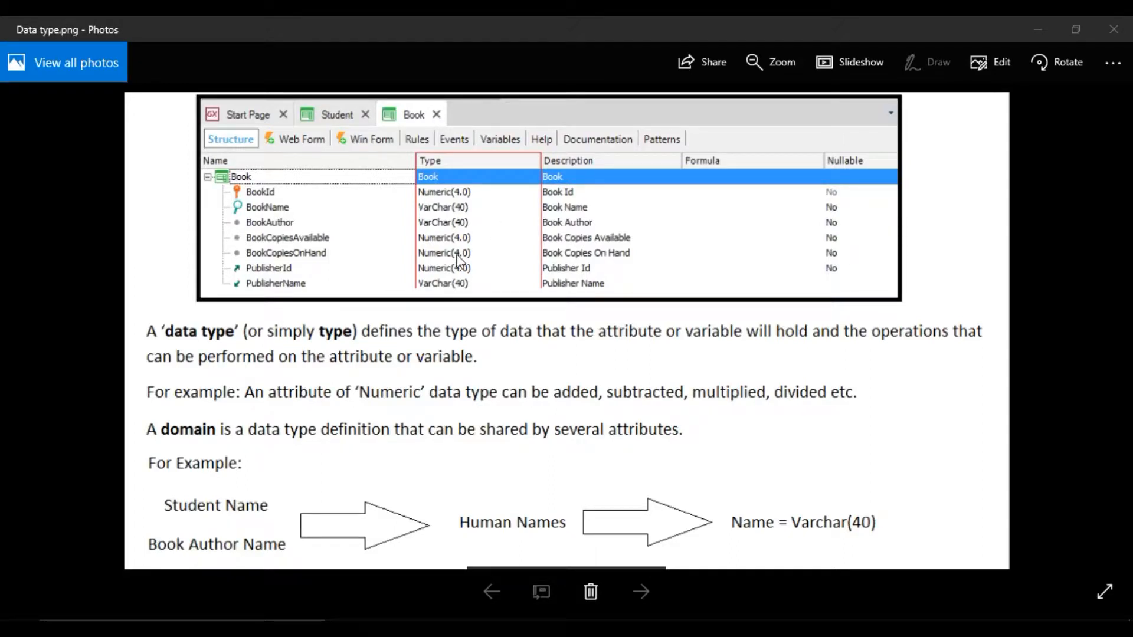
pyautogui.moveTo(186, 331)
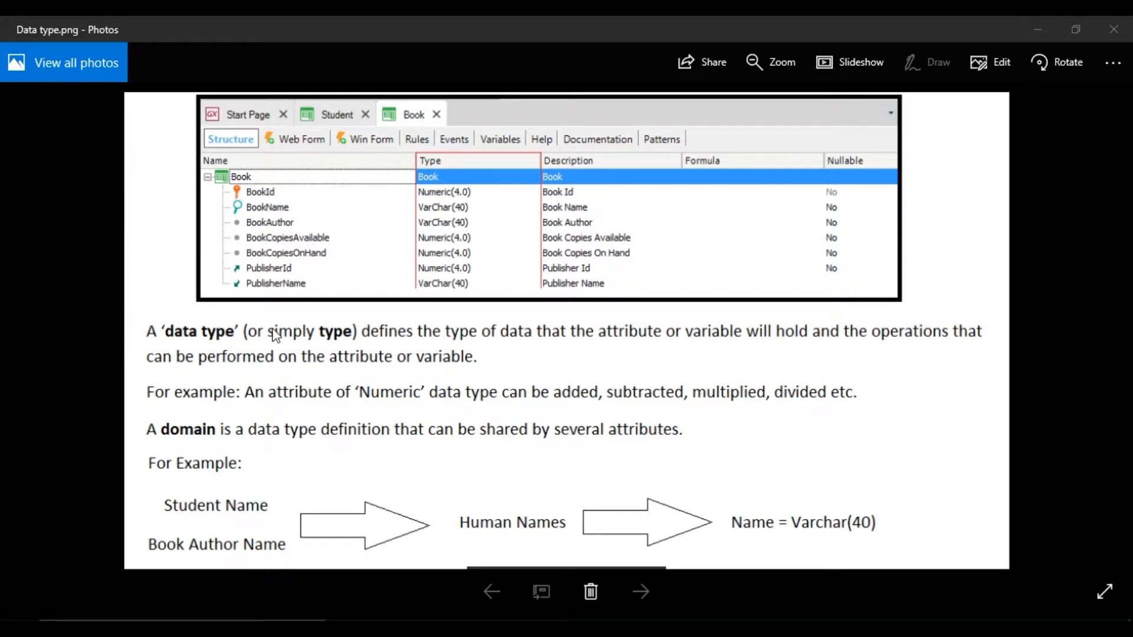
pyautogui.moveTo(621, 346)
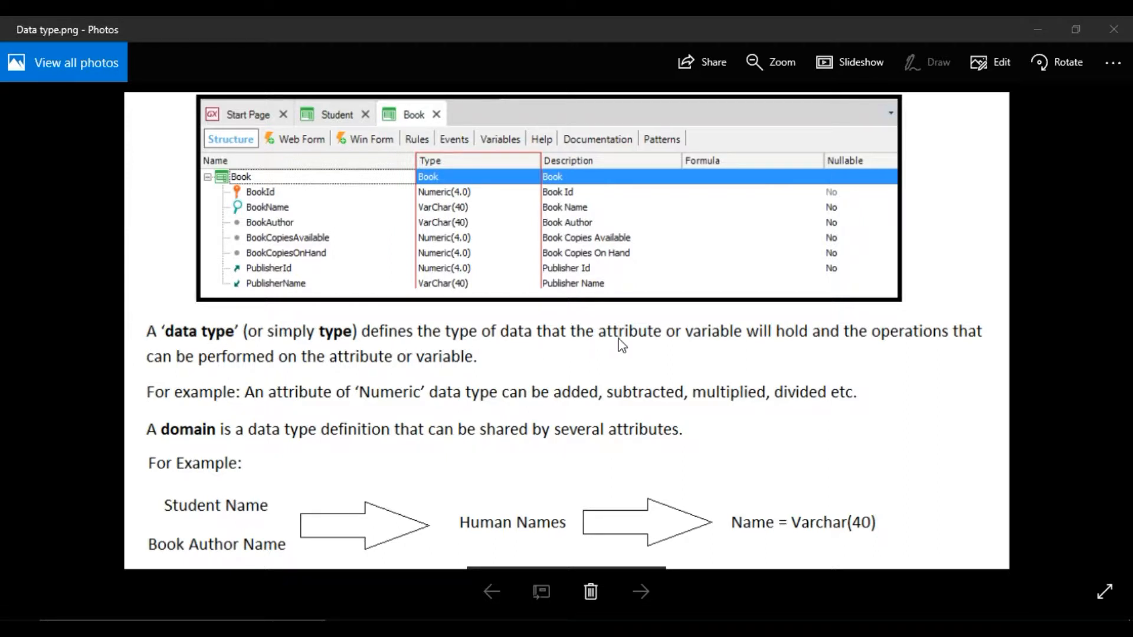
pyautogui.moveTo(271, 370)
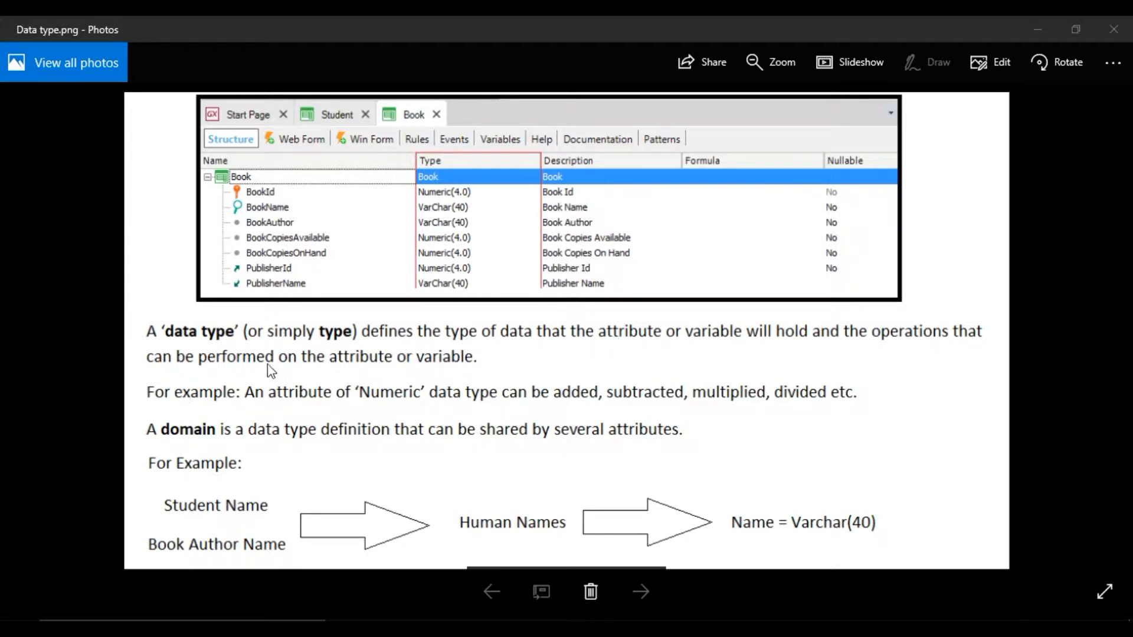
pyautogui.moveTo(438, 271)
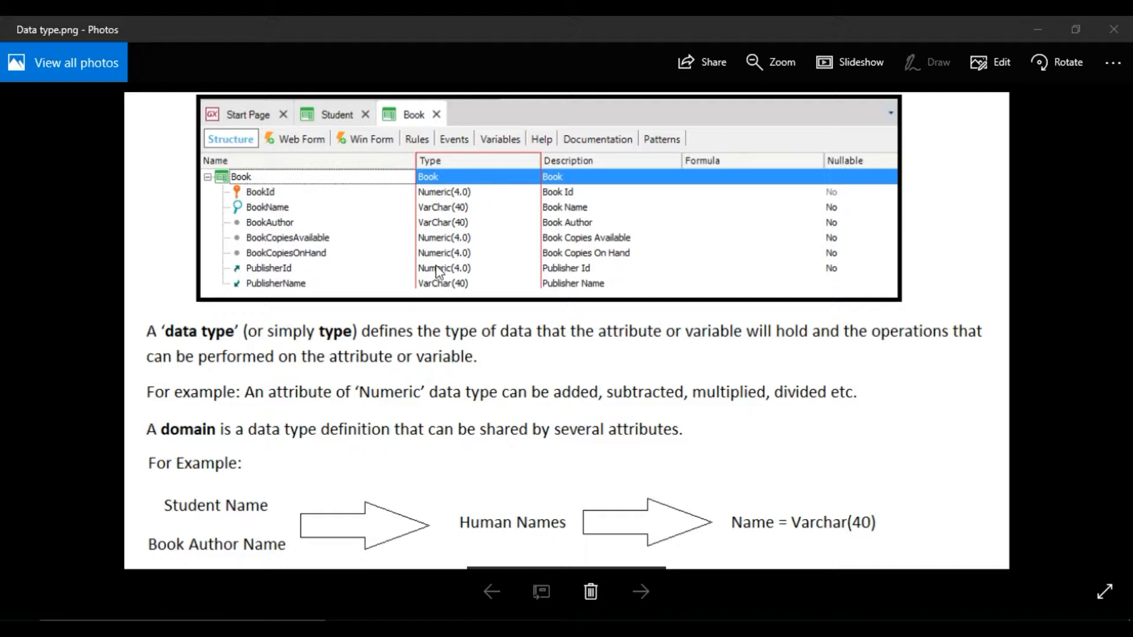
pyautogui.moveTo(345, 212)
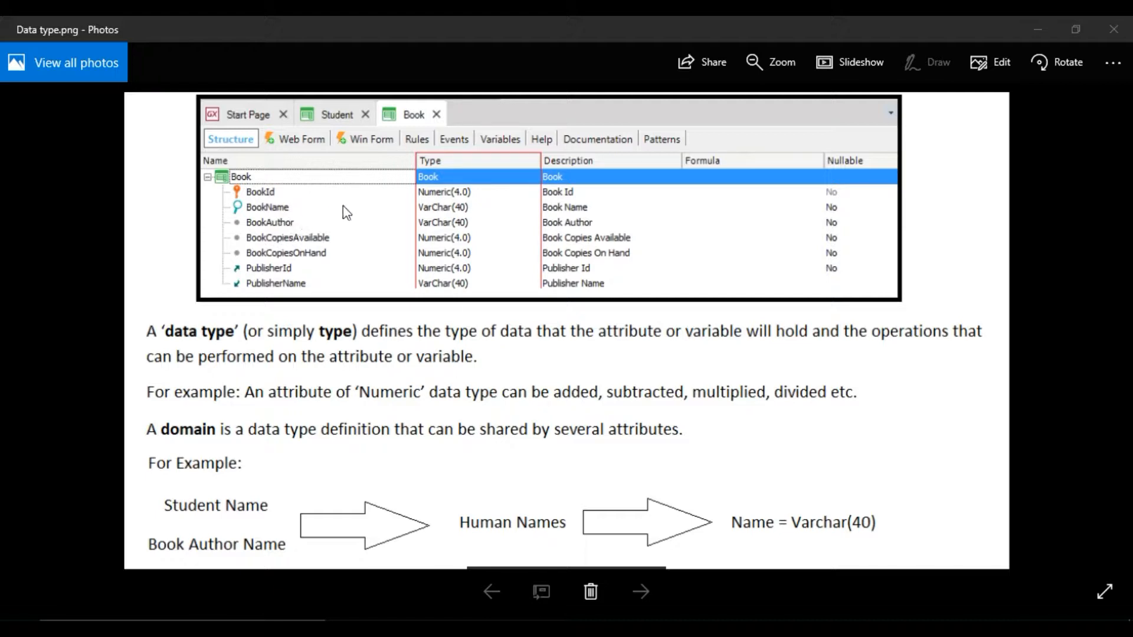
pyautogui.moveTo(374, 206)
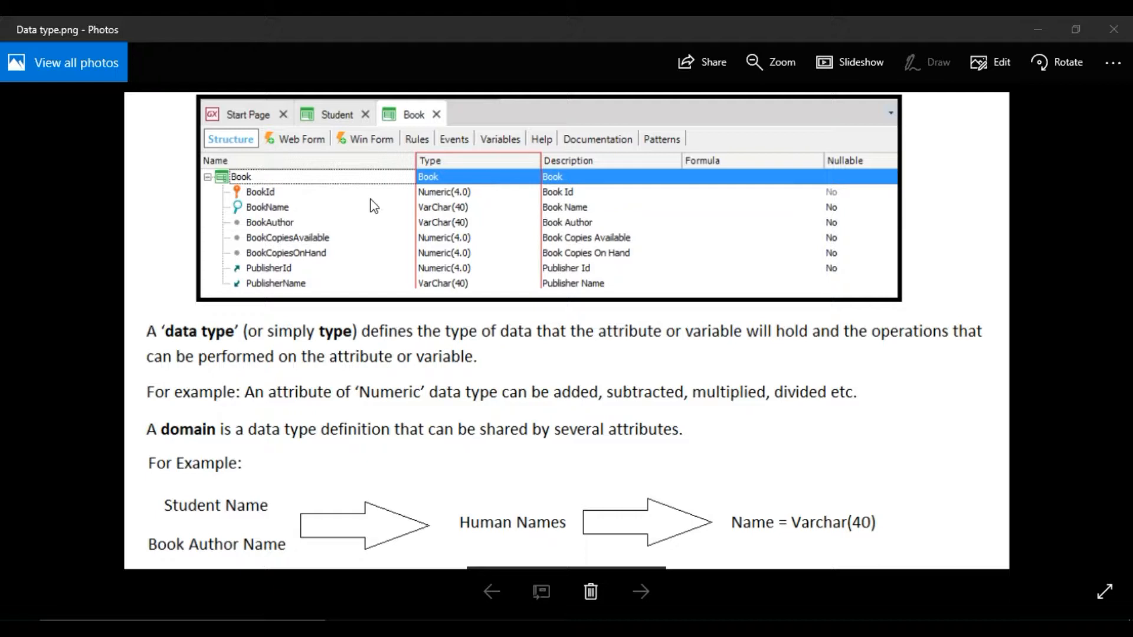
pyautogui.moveTo(330, 243)
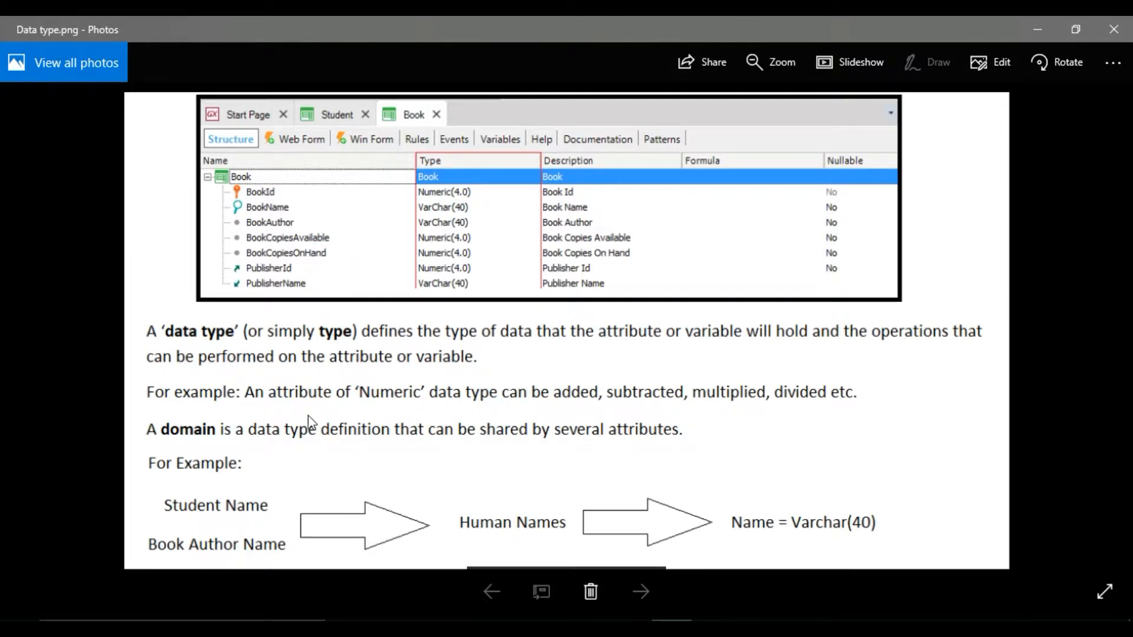
pyautogui.moveTo(190, 415)
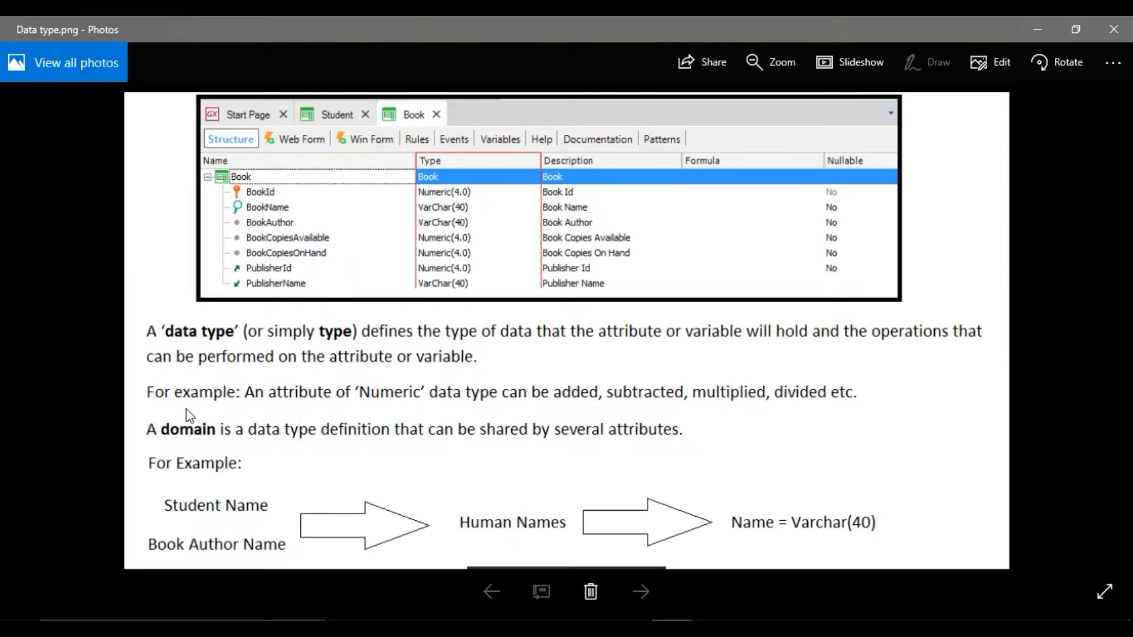
pyautogui.moveTo(220, 441)
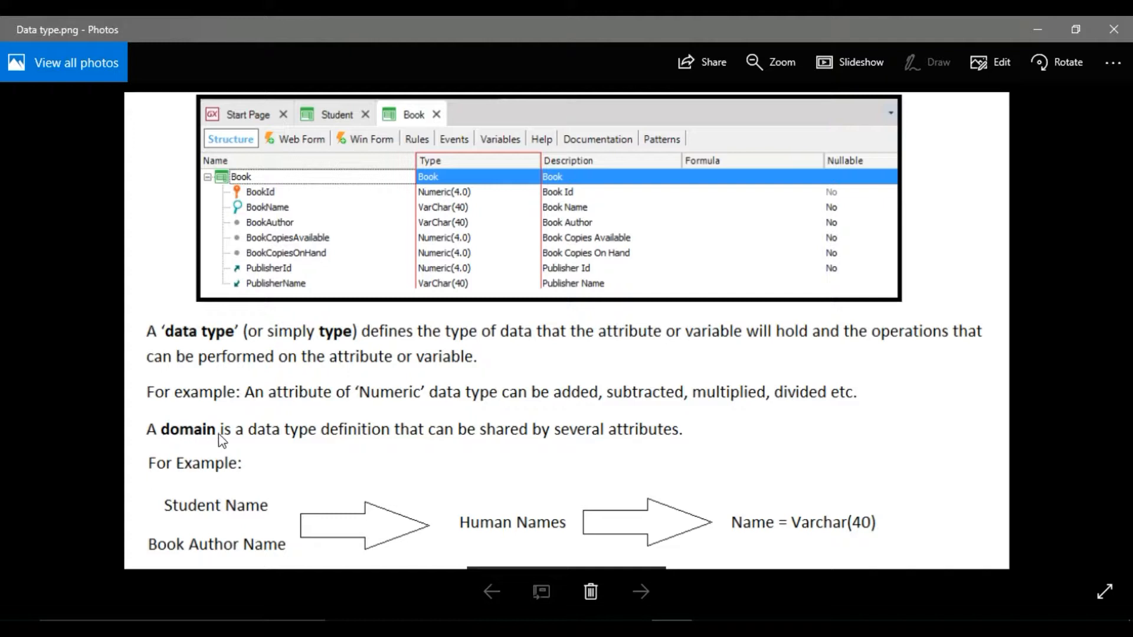
pyautogui.moveTo(607, 438)
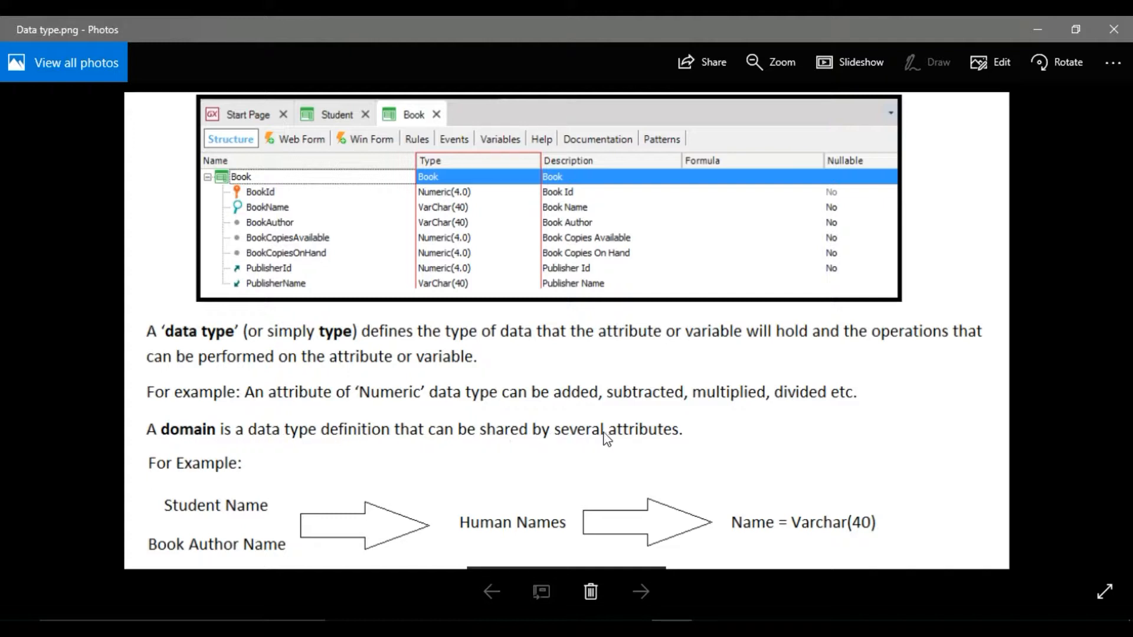
pyautogui.moveTo(591, 442)
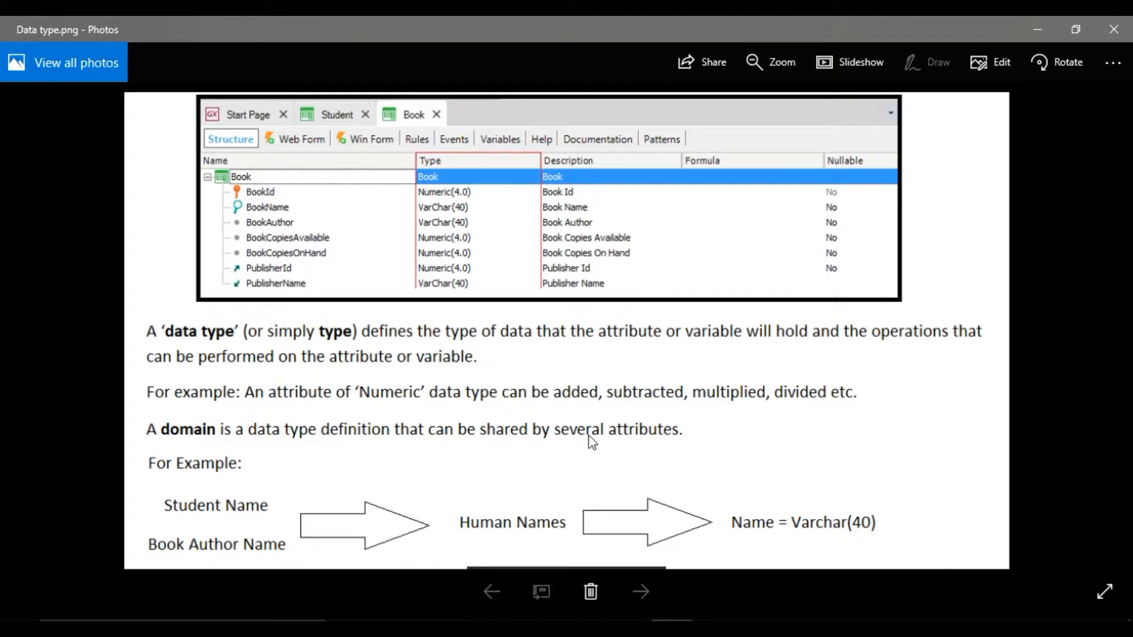
pyautogui.moveTo(640, 447)
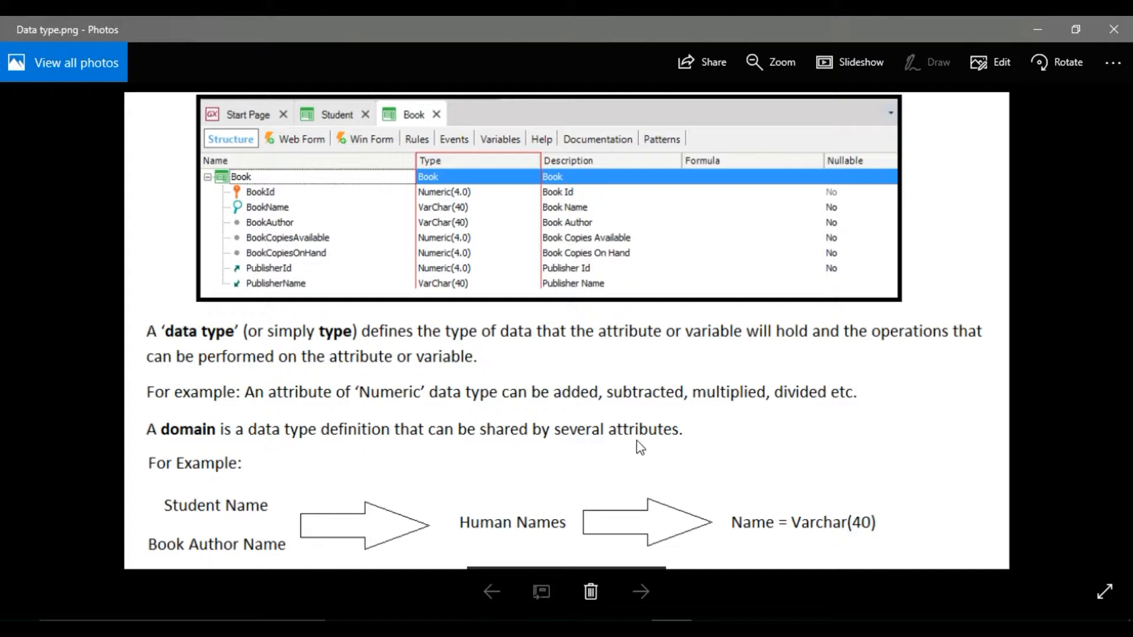
pyautogui.moveTo(249, 520)
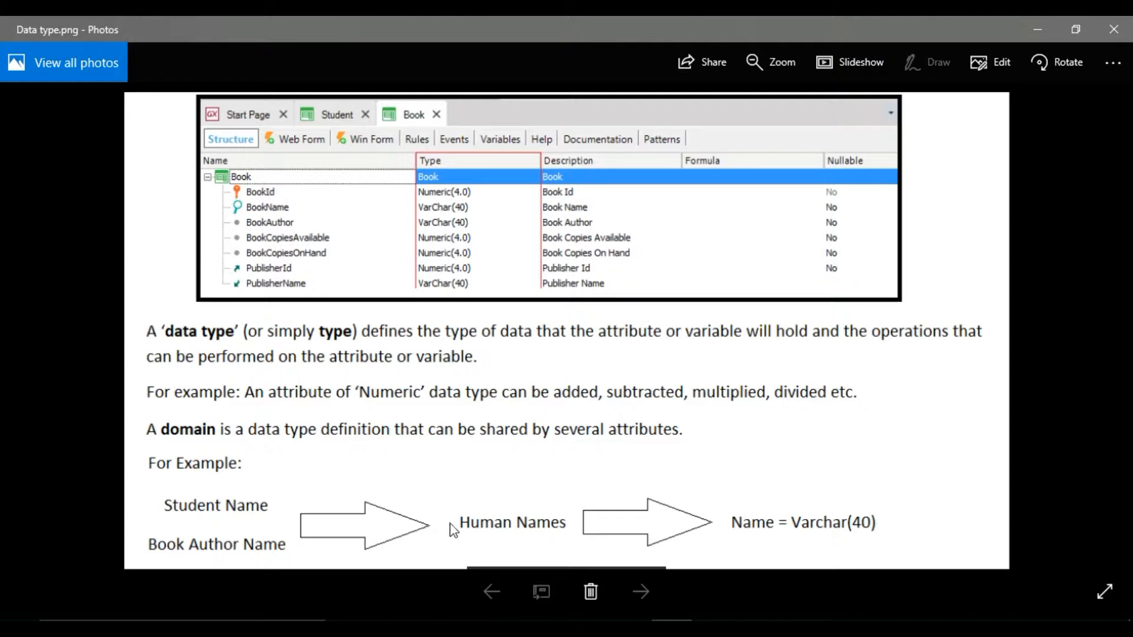
# - Finish reading the Data type.png slide on data types and domains in Photos
pyautogui.click(510, 535)
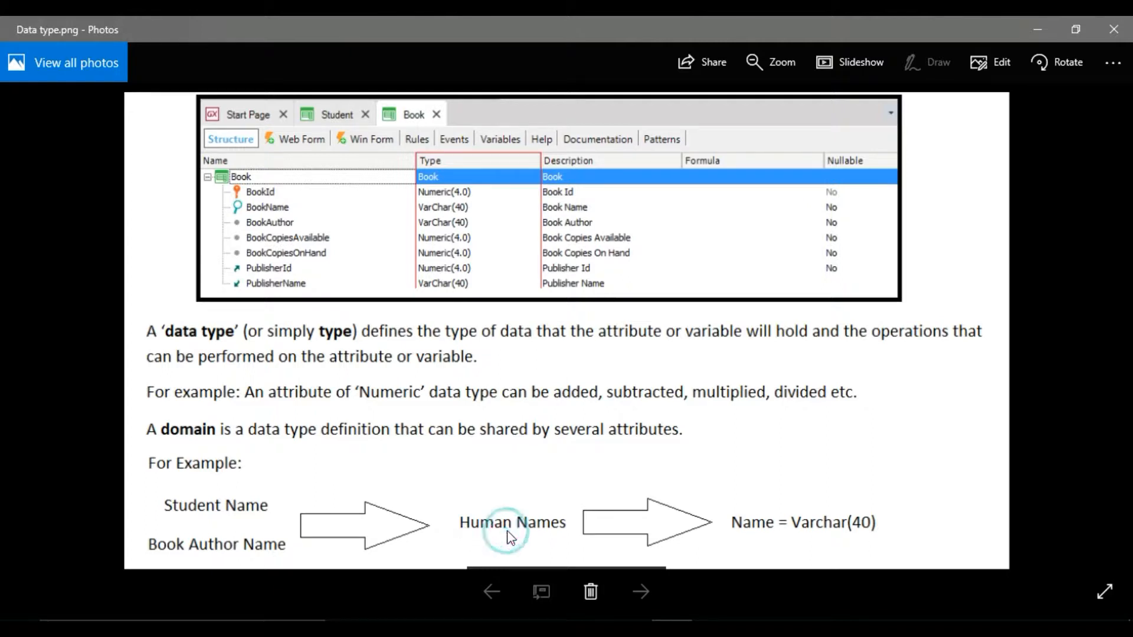
pyautogui.moveTo(773, 537)
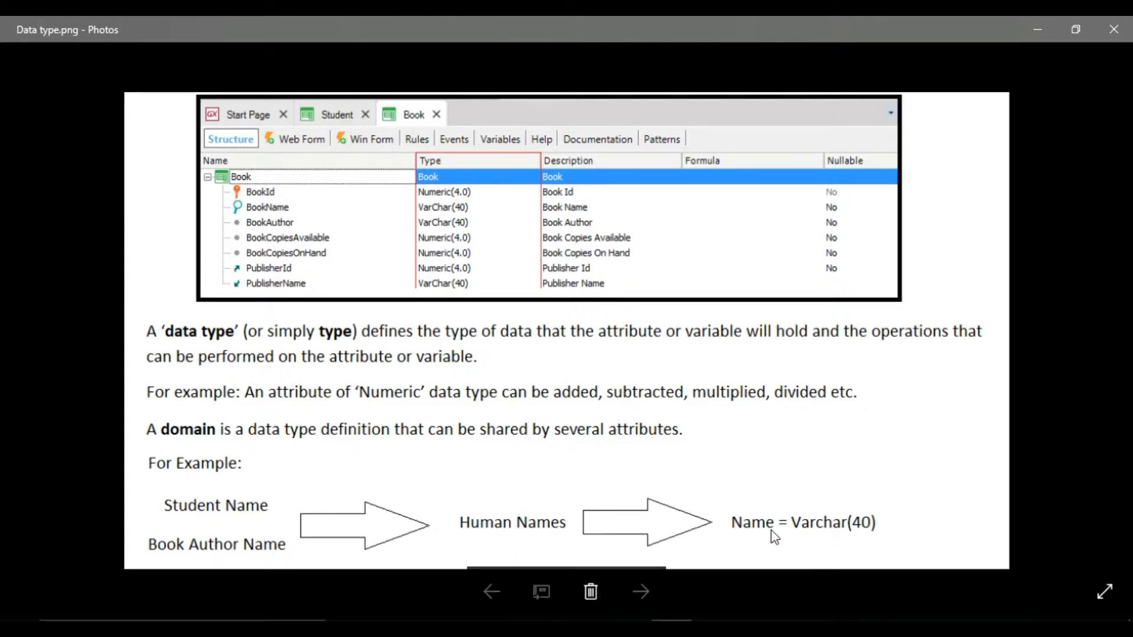
pyautogui.moveTo(857, 531)
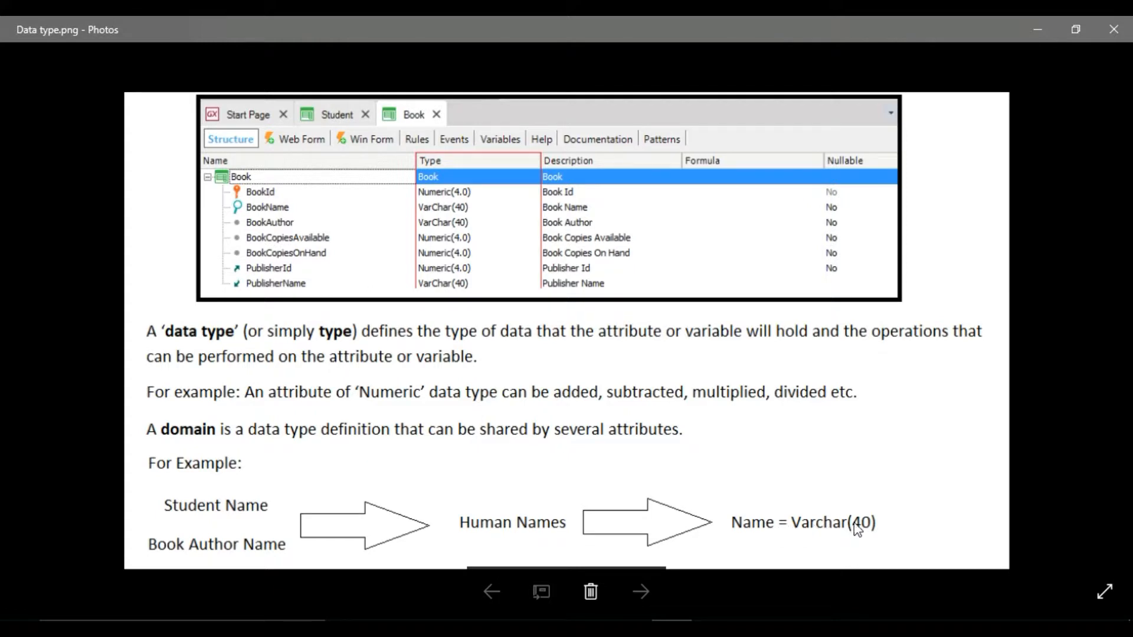
pyautogui.moveTo(856, 534)
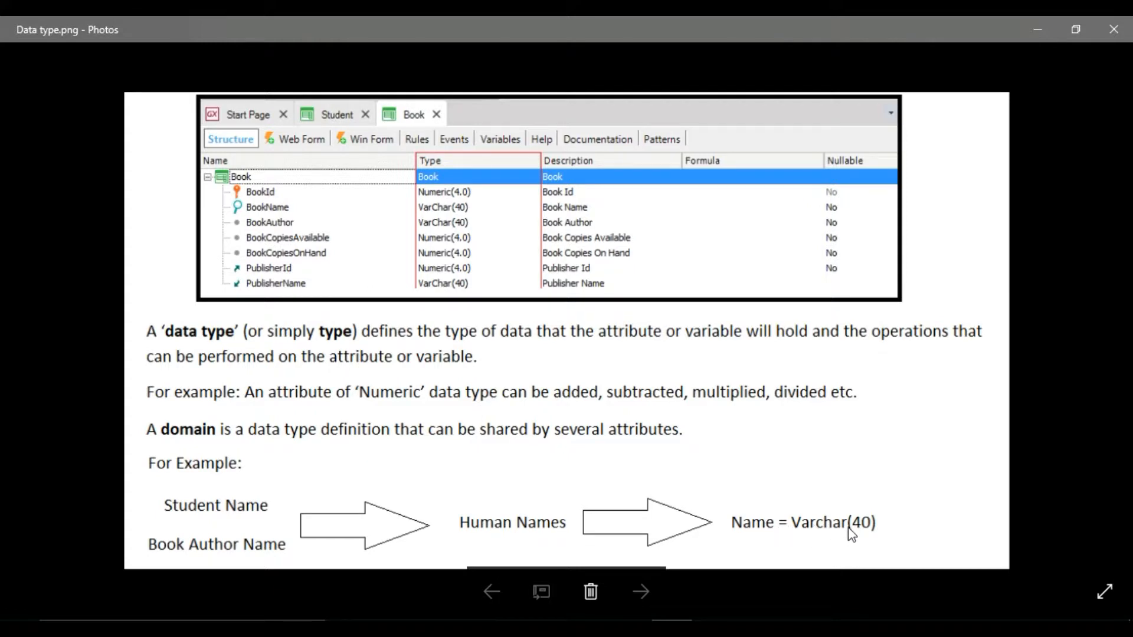
pyautogui.moveTo(720, 511)
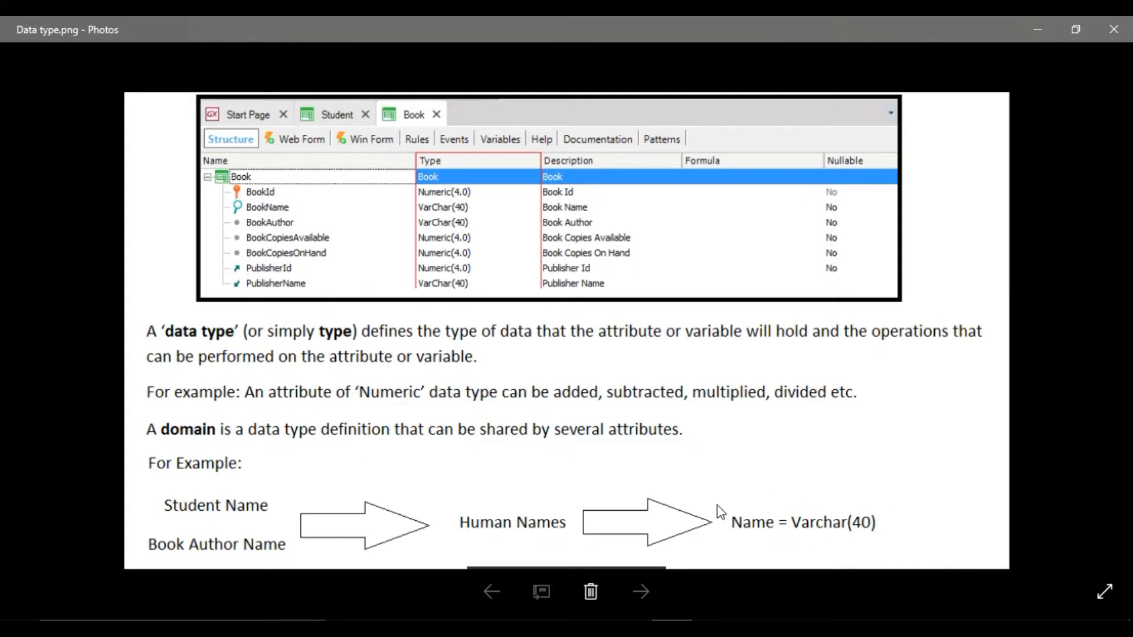
pyautogui.moveTo(724, 517)
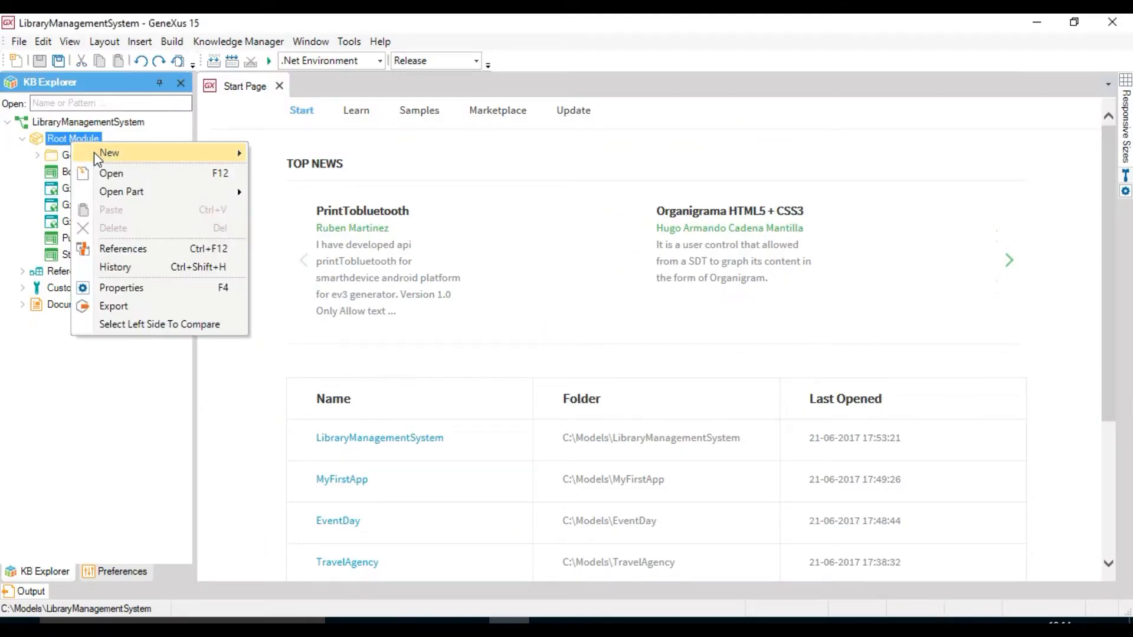
# - Create a new Transaction object named BorrowedBook in the Root Module
pyautogui.click(109, 152)
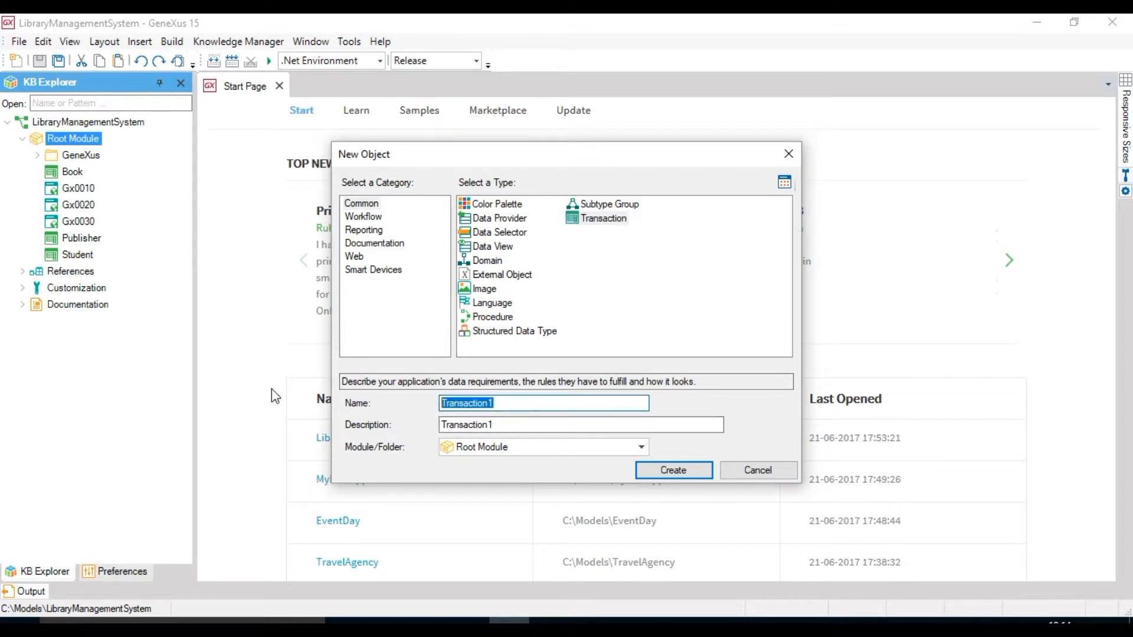
pyautogui.write('BorrowedBoo')
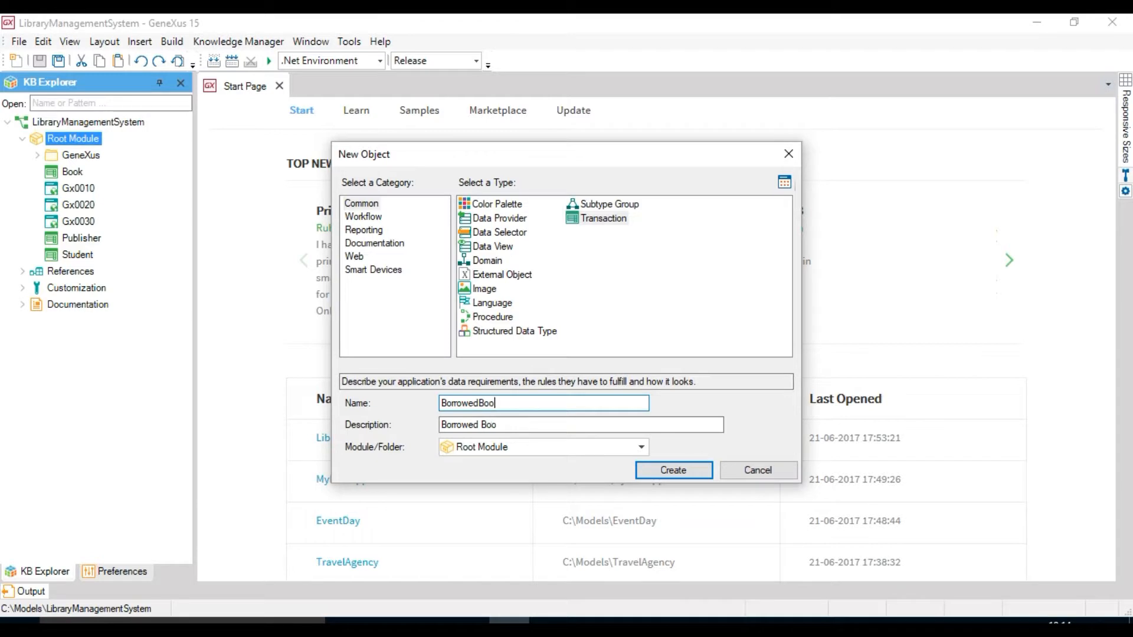
pyautogui.write('k')
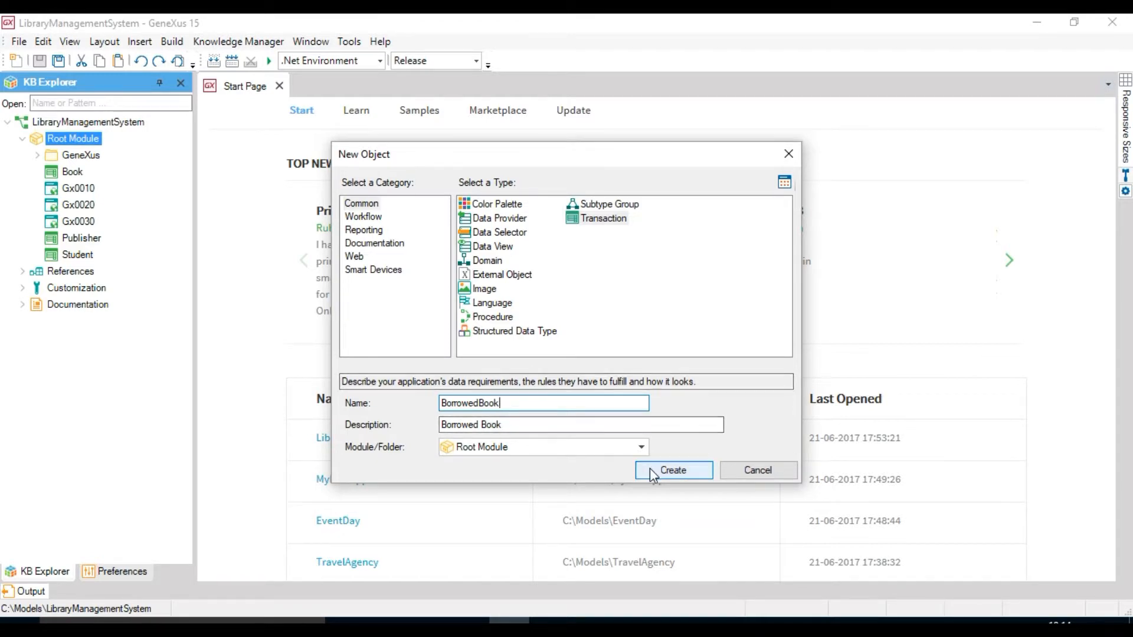
pyautogui.click(672, 471)
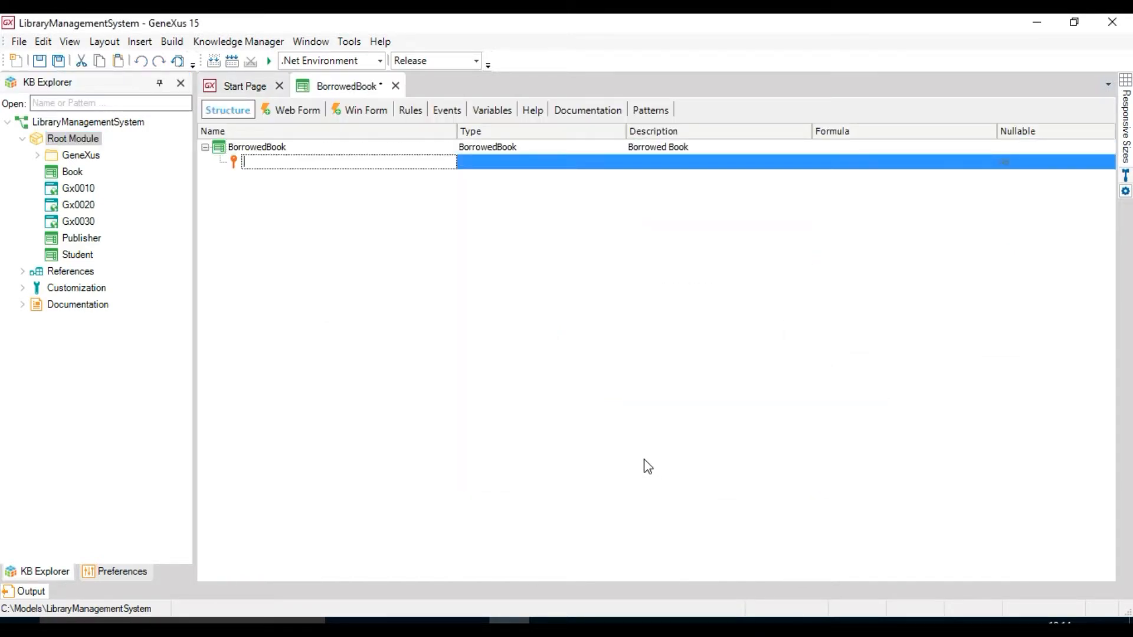
# - Add BorrowedBookId as the first attribute with the Id domain as its type
pyautogui.write('BorrowedBookId')
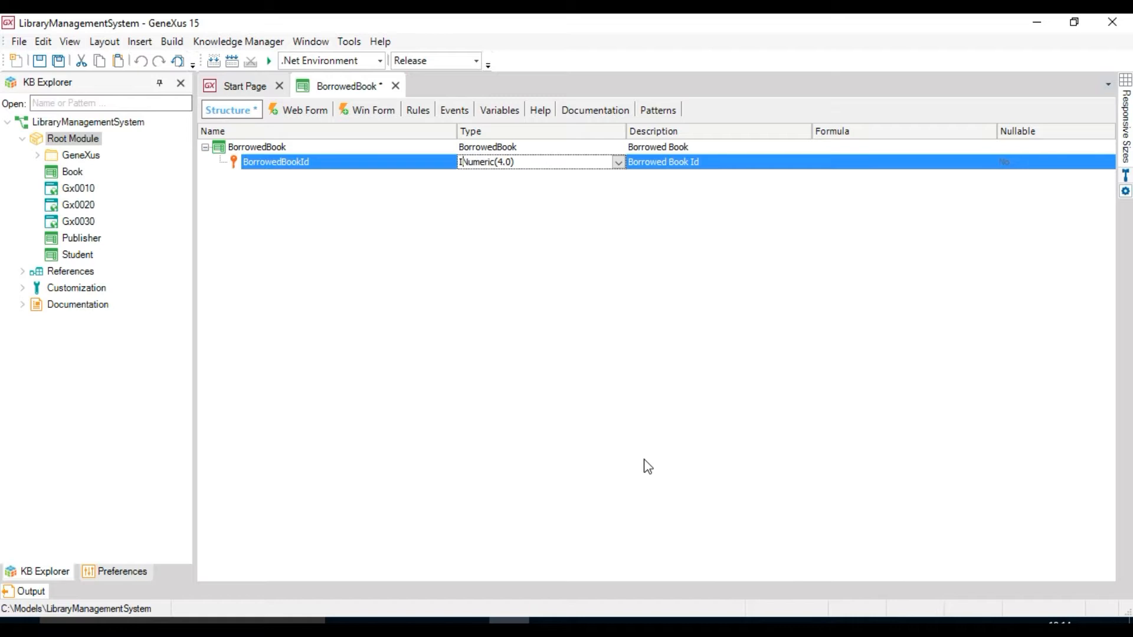
pyautogui.write('Id =')
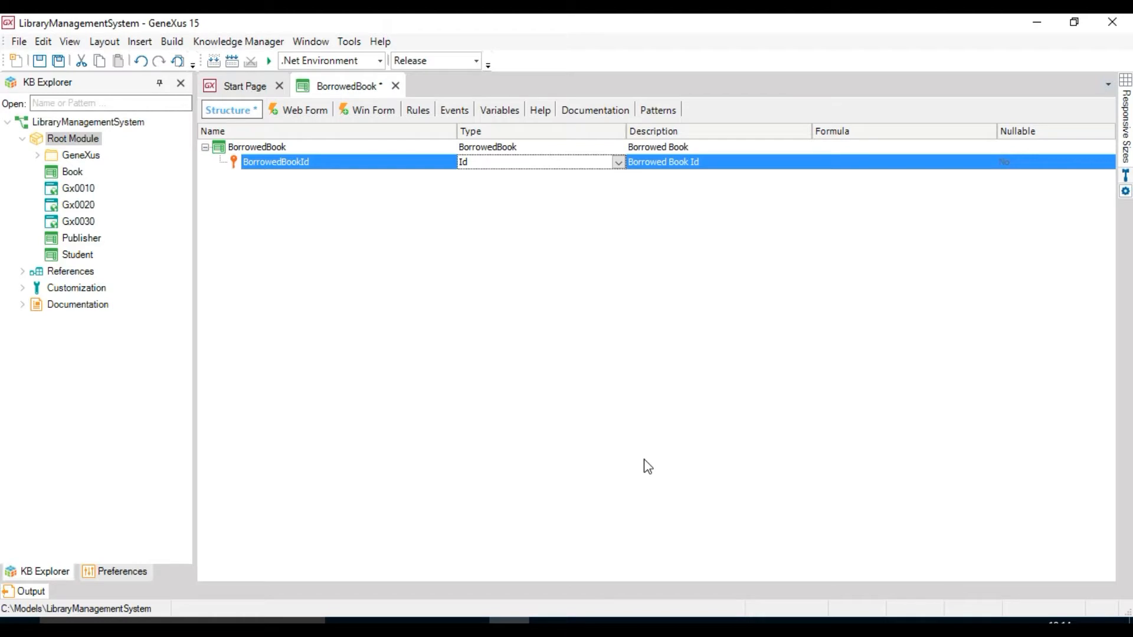
pyautogui.click(69, 42)
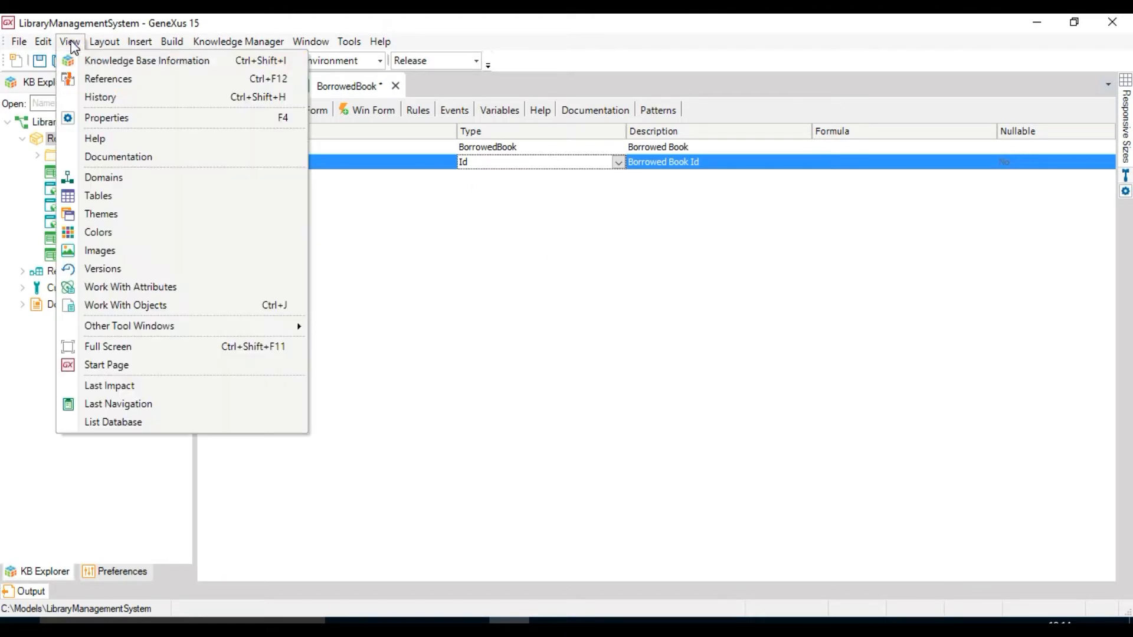
pyautogui.moveTo(101, 196)
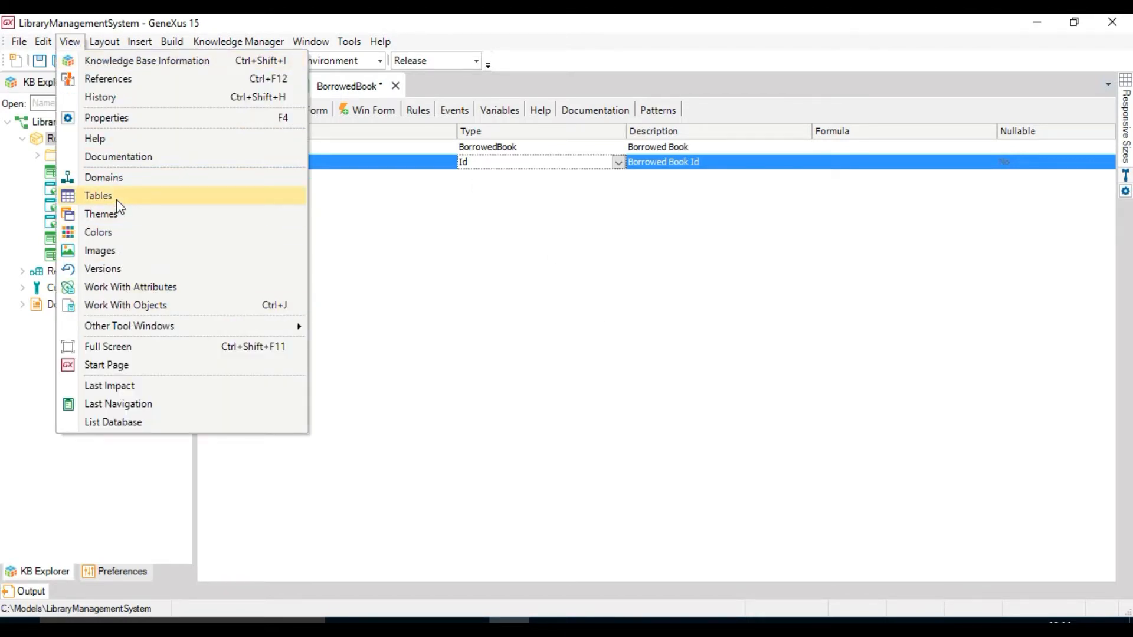
pyautogui.click(103, 177)
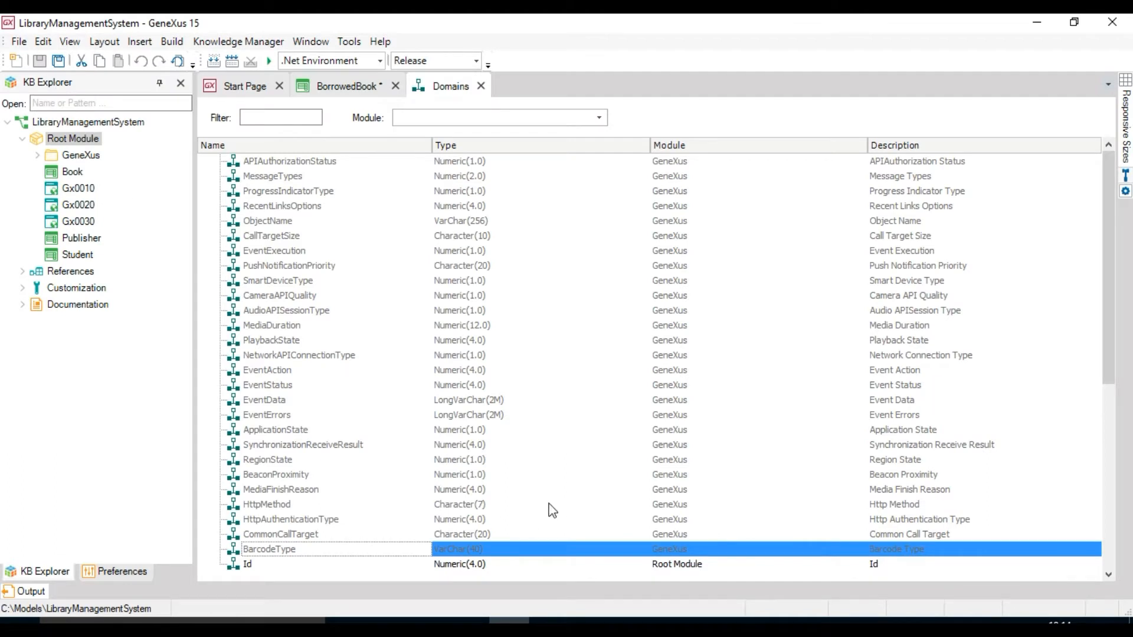
pyautogui.click(248, 564)
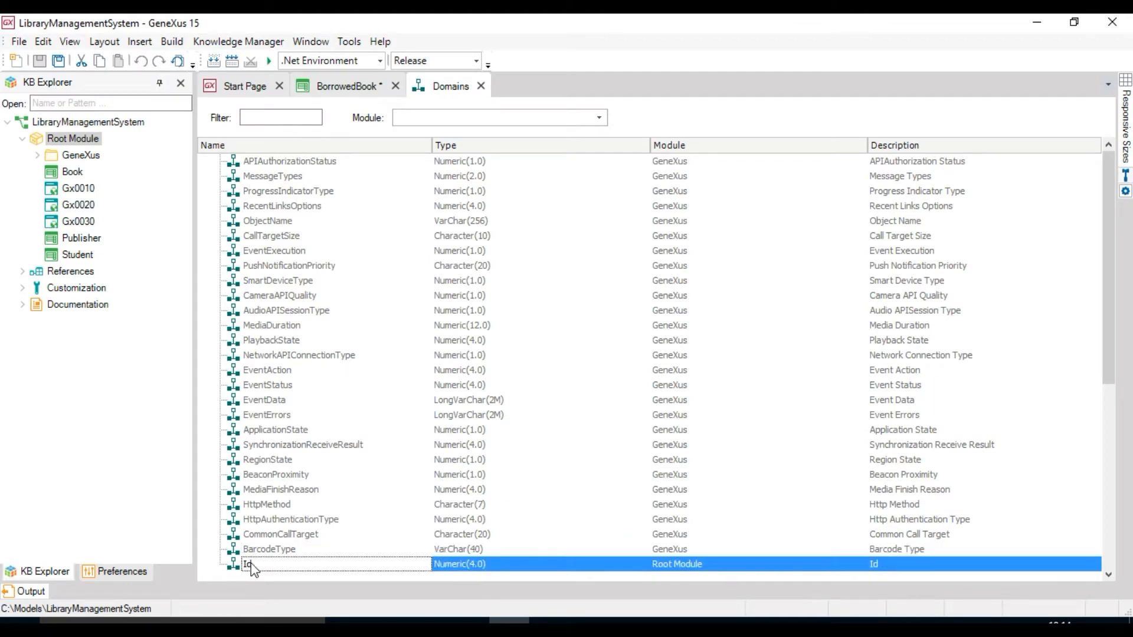
pyautogui.moveTo(1105, 325)
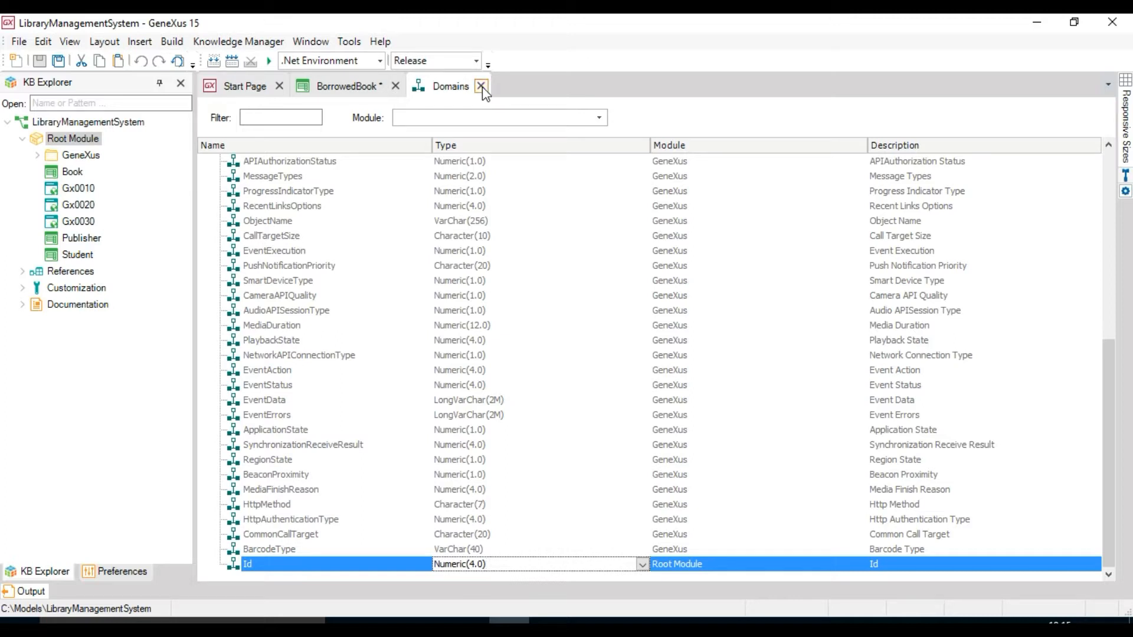
# - Close the Domains list, recheck BorrowedBookId's Id type, and run BorrowedBook
pyautogui.click(481, 86)
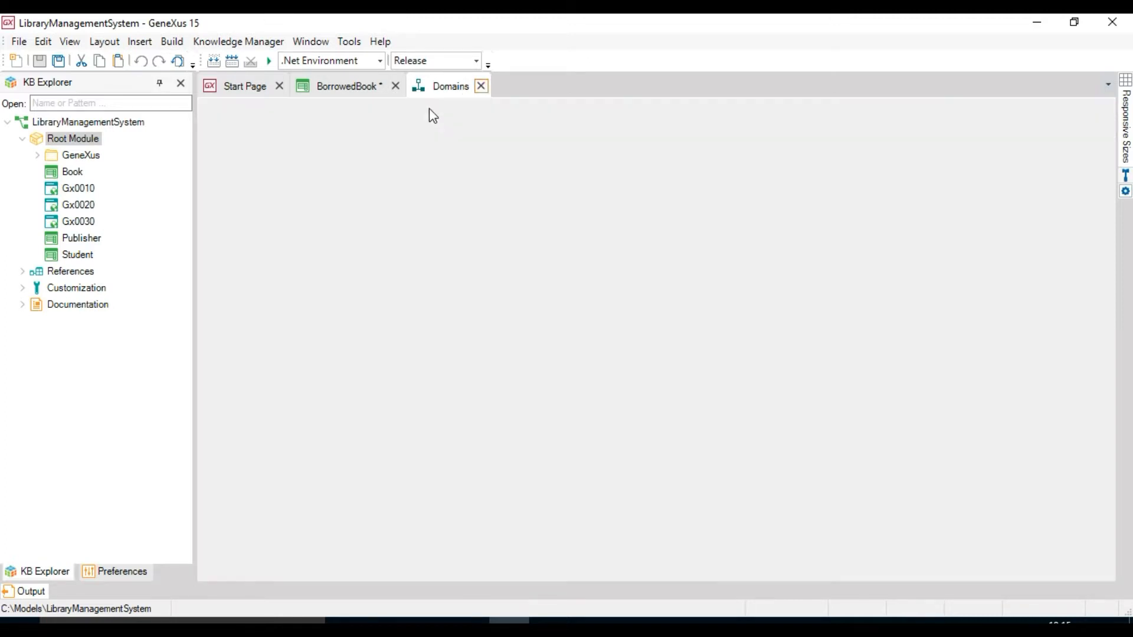
pyautogui.click(449, 87)
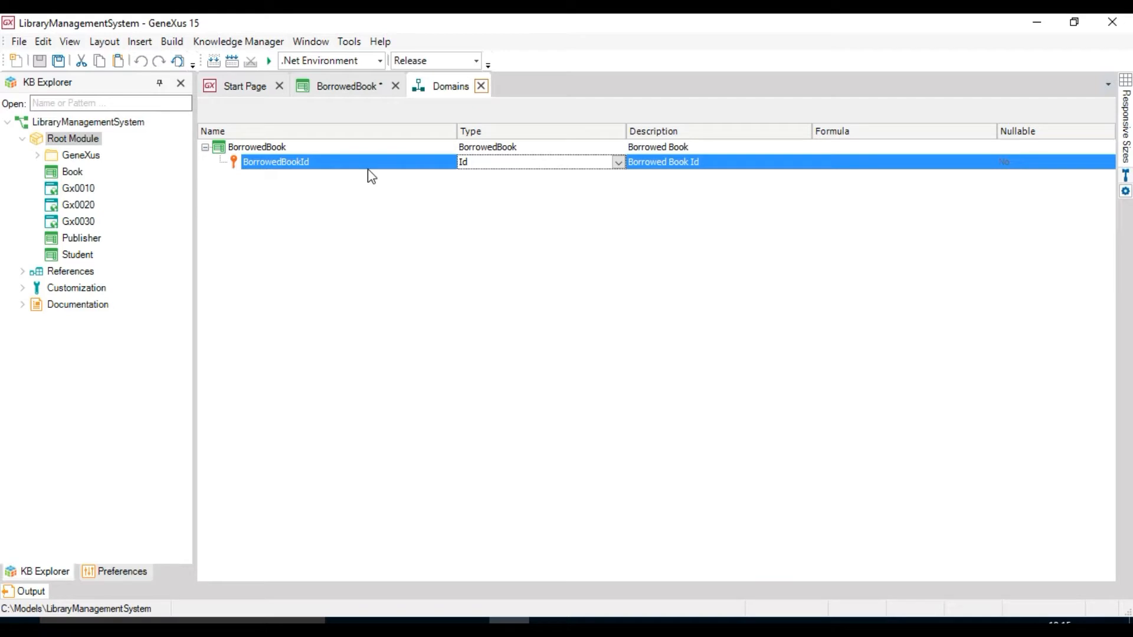
pyautogui.click(481, 85)
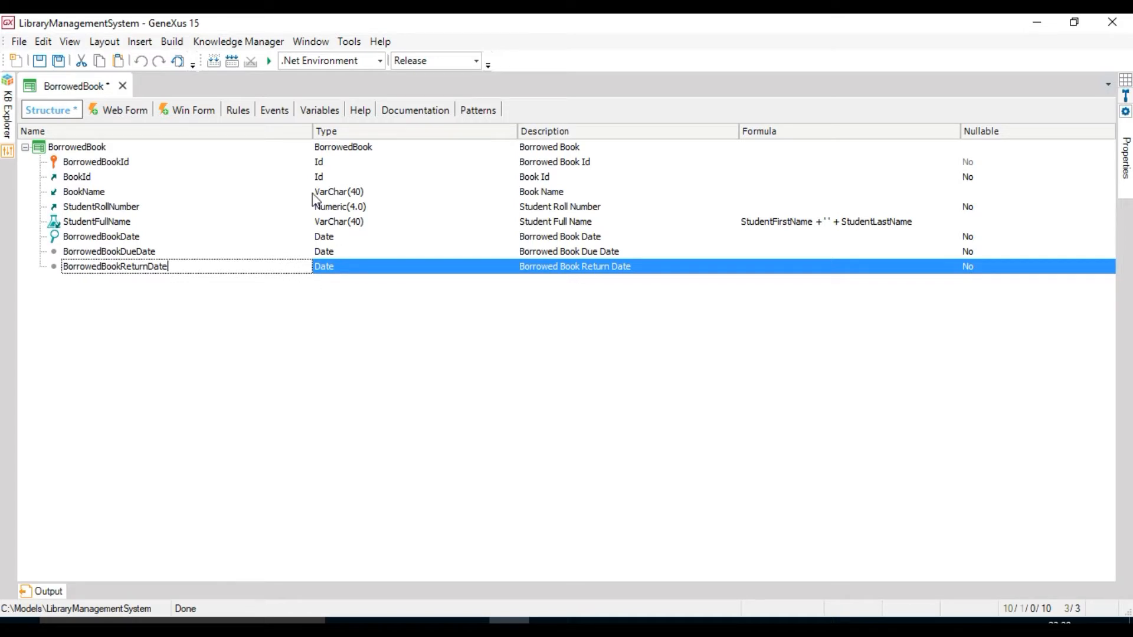
pyautogui.click(268, 61)
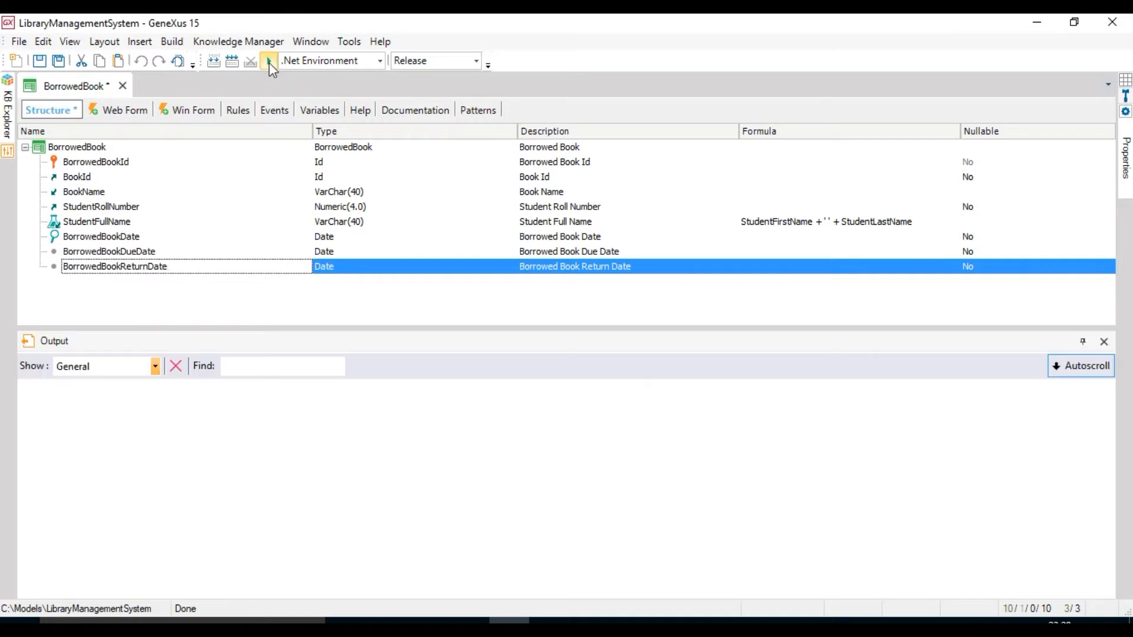
pyautogui.click(268, 64)
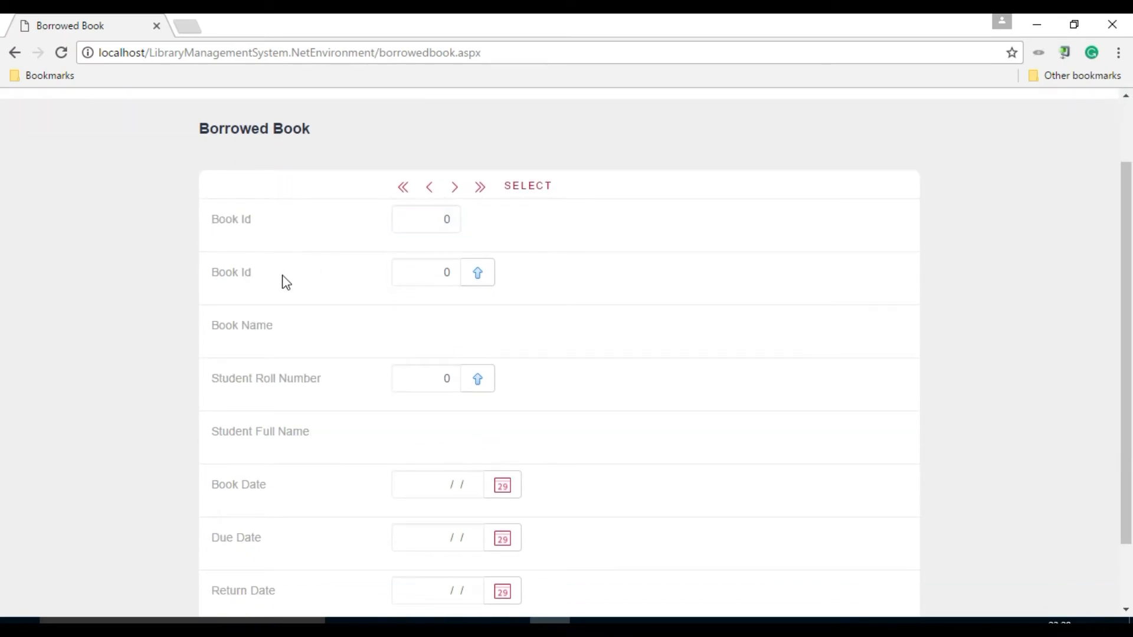
# - Inspect the two fields both labelled Book Id on the Borrowed Book form
pyautogui.doubleClick(231, 272)
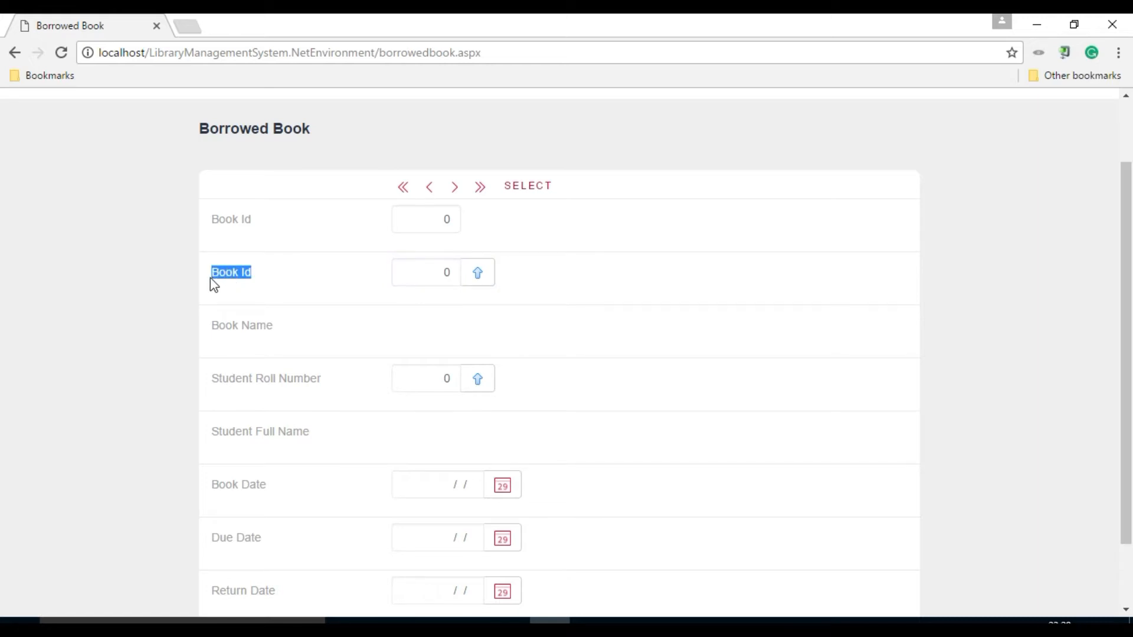
pyautogui.click(425, 273)
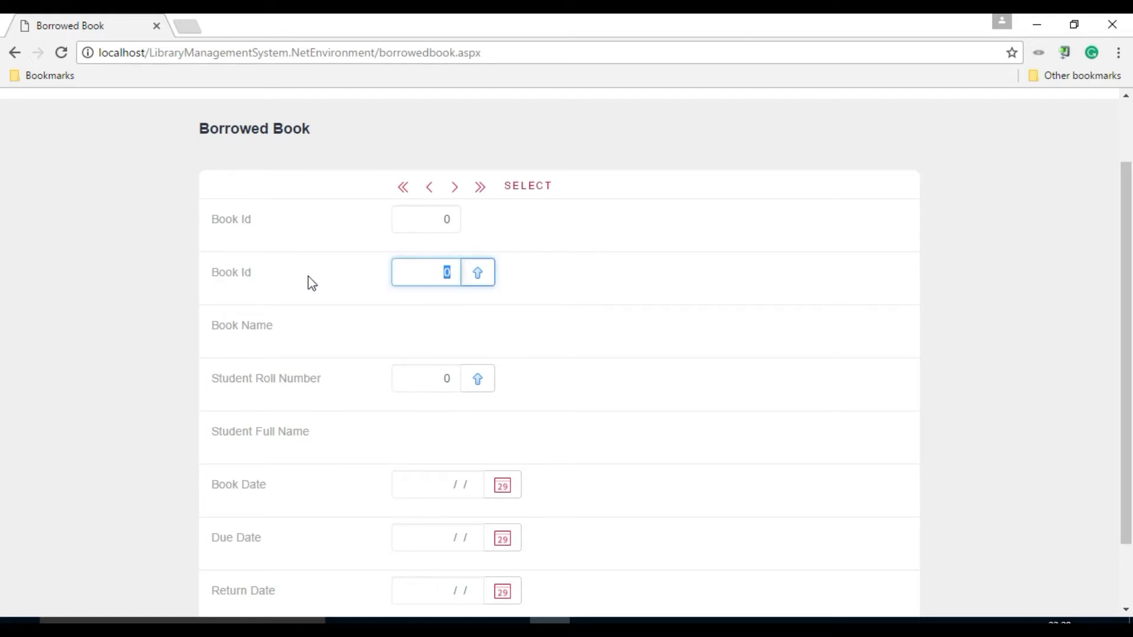
pyautogui.moveTo(548, 551)
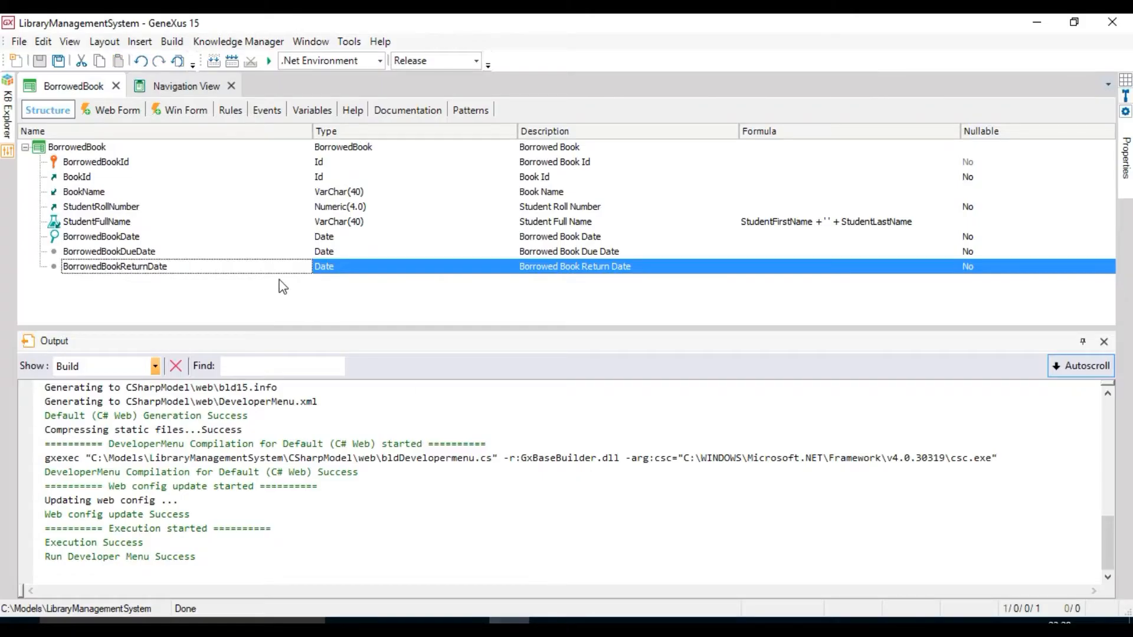
# - Close the build output and view BorrowedBookId's properties, with contextual title Book Id
pyautogui.click(1084, 341)
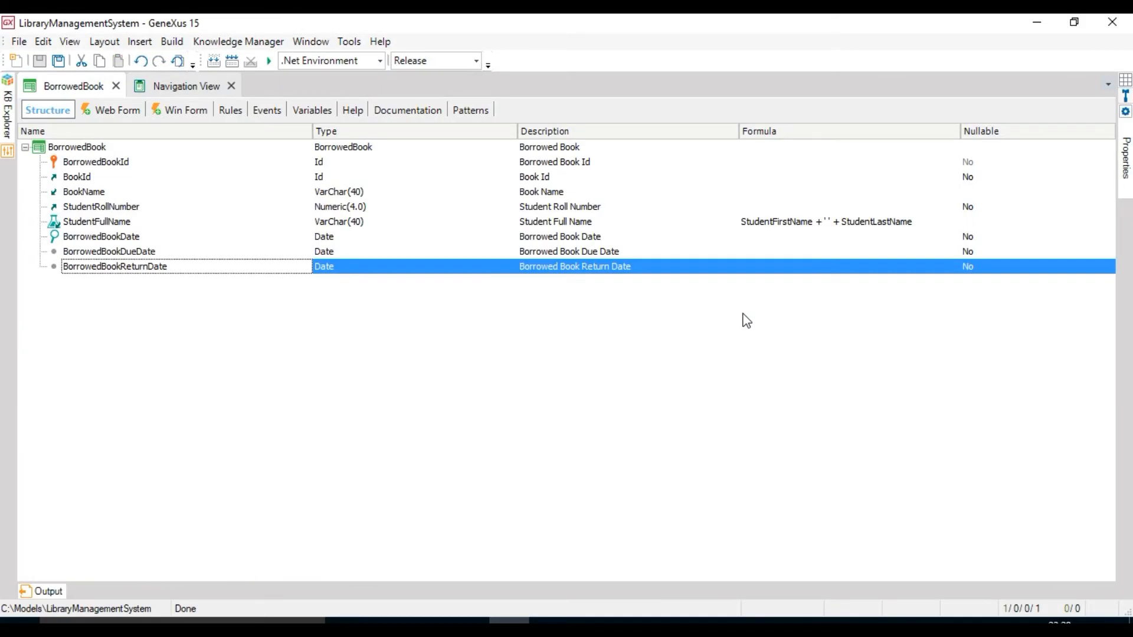
pyautogui.moveTo(87, 231)
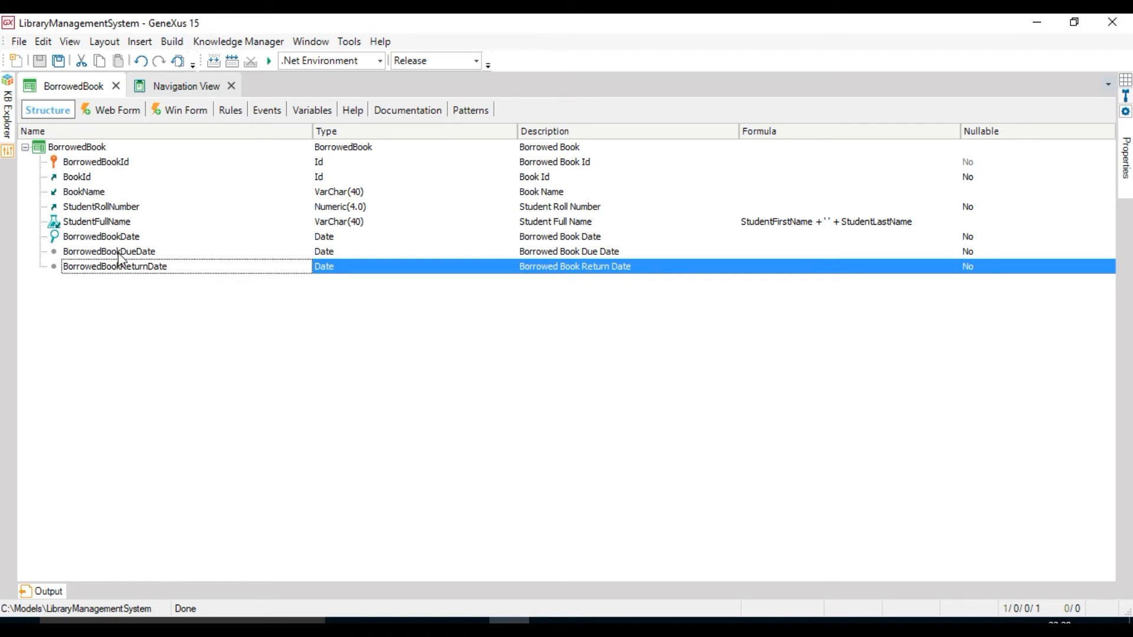
pyautogui.moveTo(104, 239)
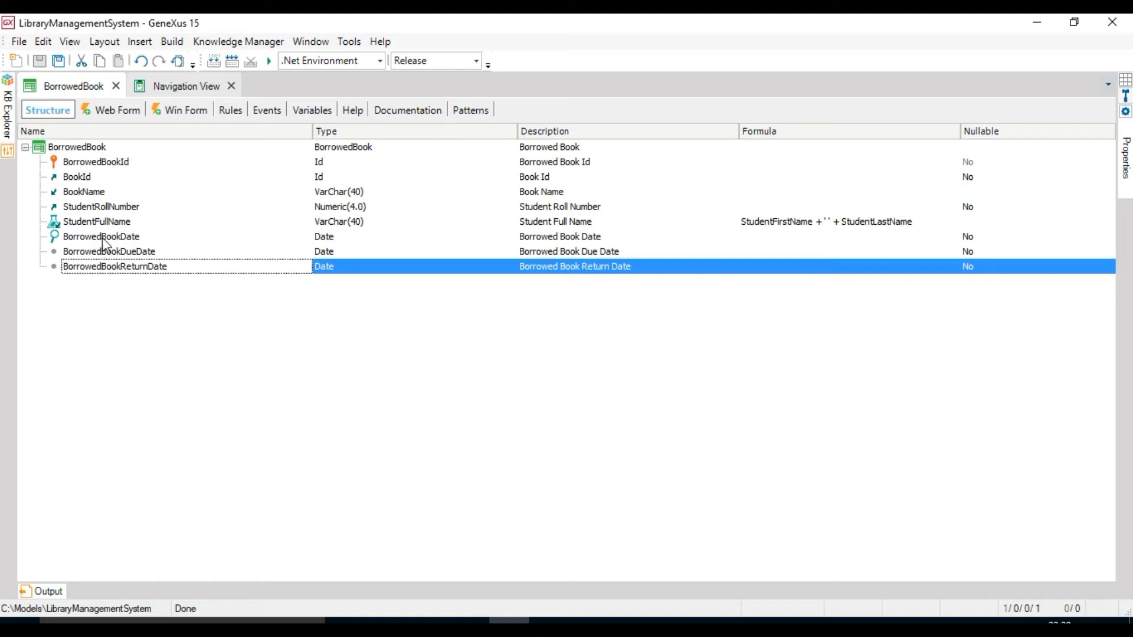
pyautogui.moveTo(121, 169)
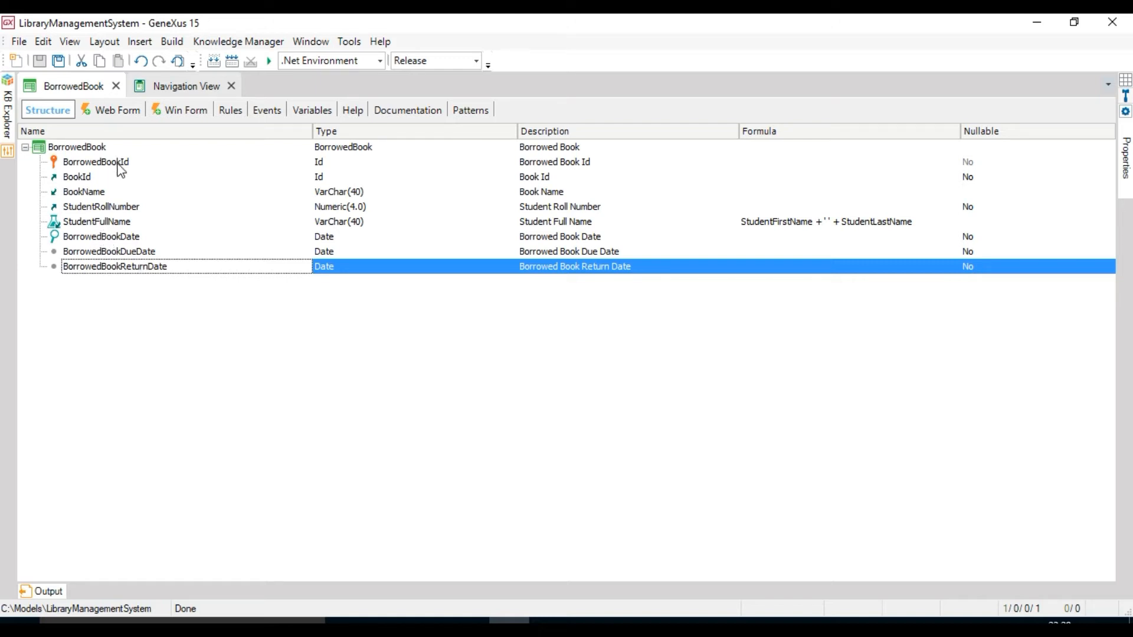
pyautogui.click(96, 162)
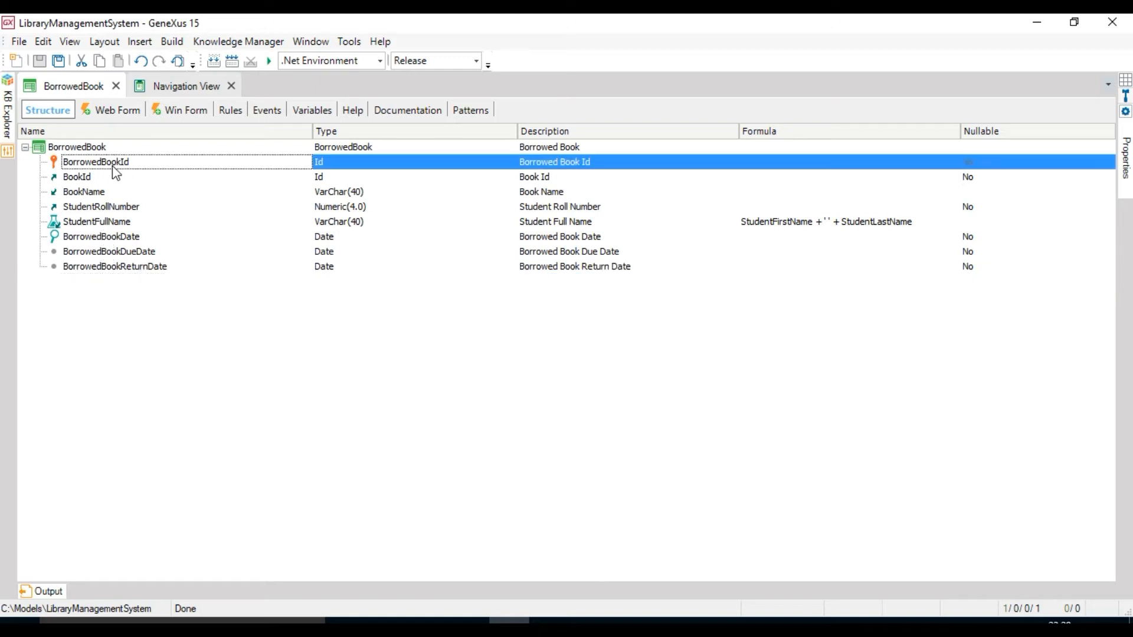
pyautogui.click(77, 176)
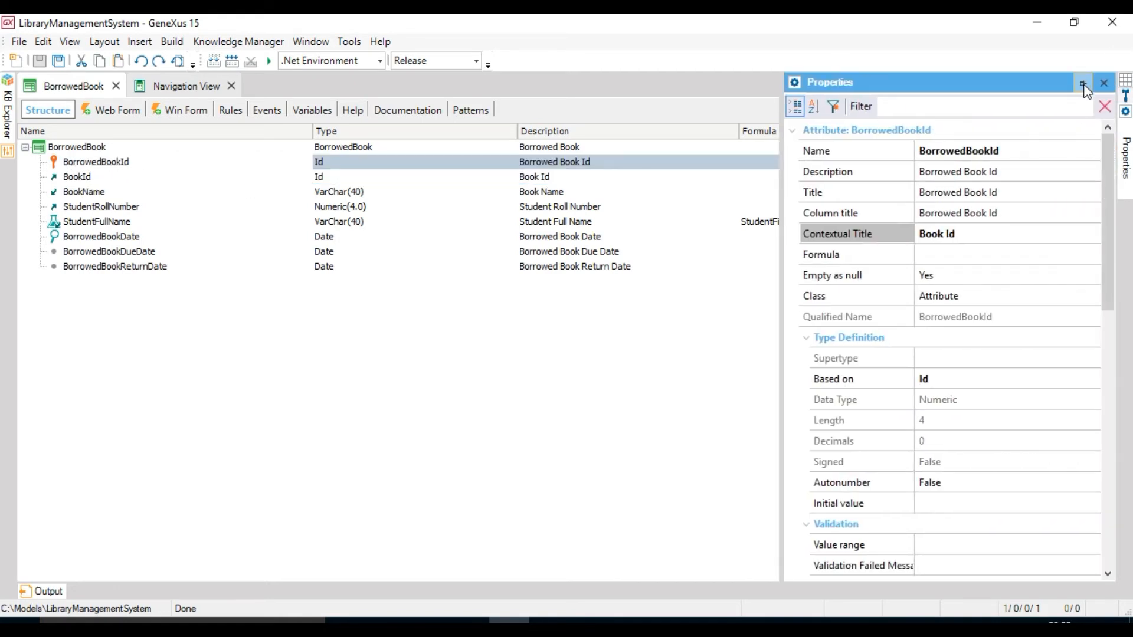
# - Set BorrowedBookId's contextual title to 'Serial No.' and rerun the transaction
pyautogui.click(1084, 81)
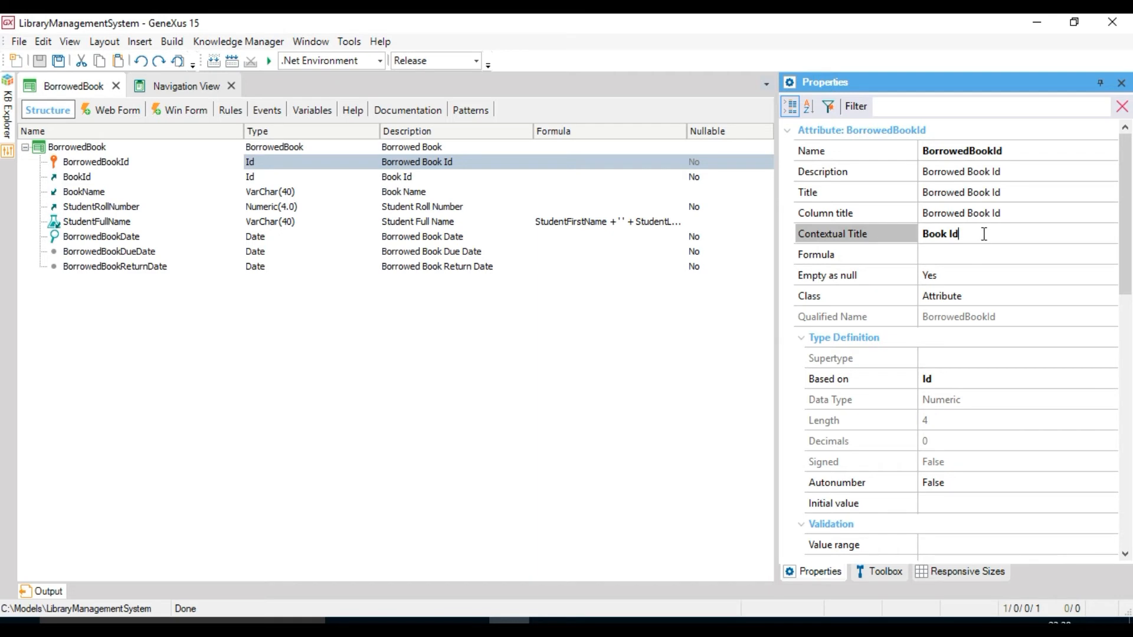
pyautogui.write('S')
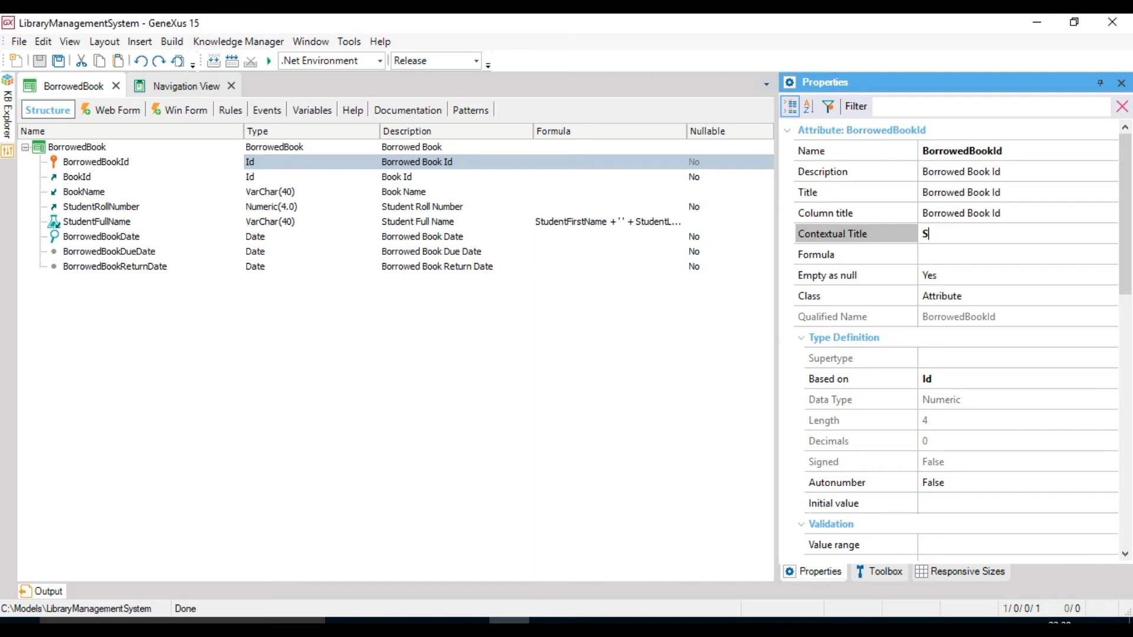
pyautogui.write('erial No.')
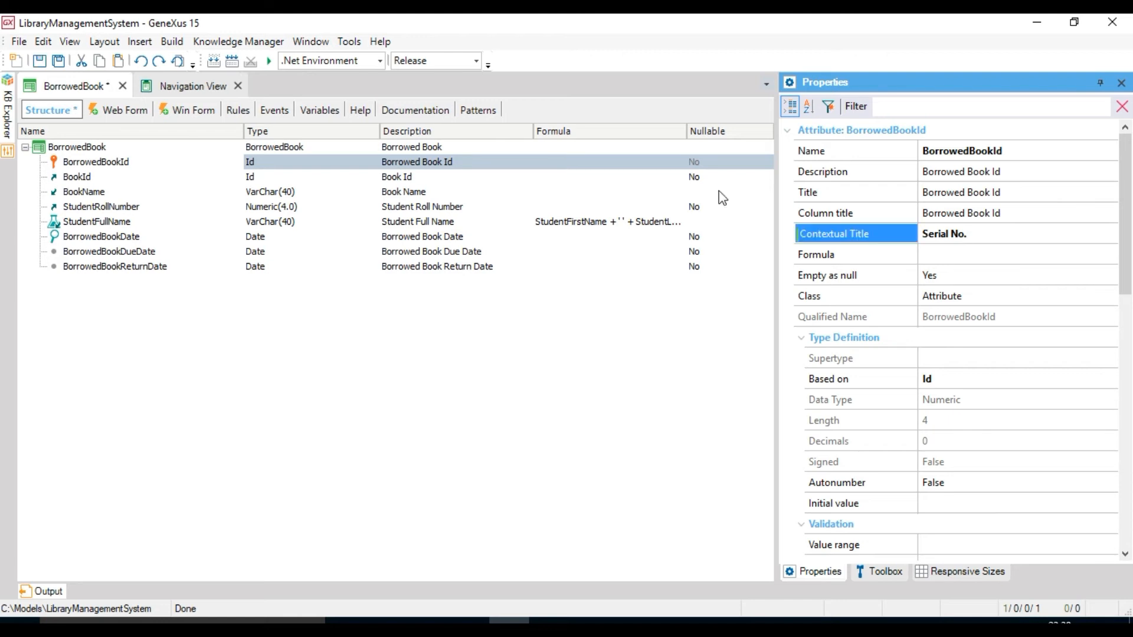
pyautogui.click(76, 147)
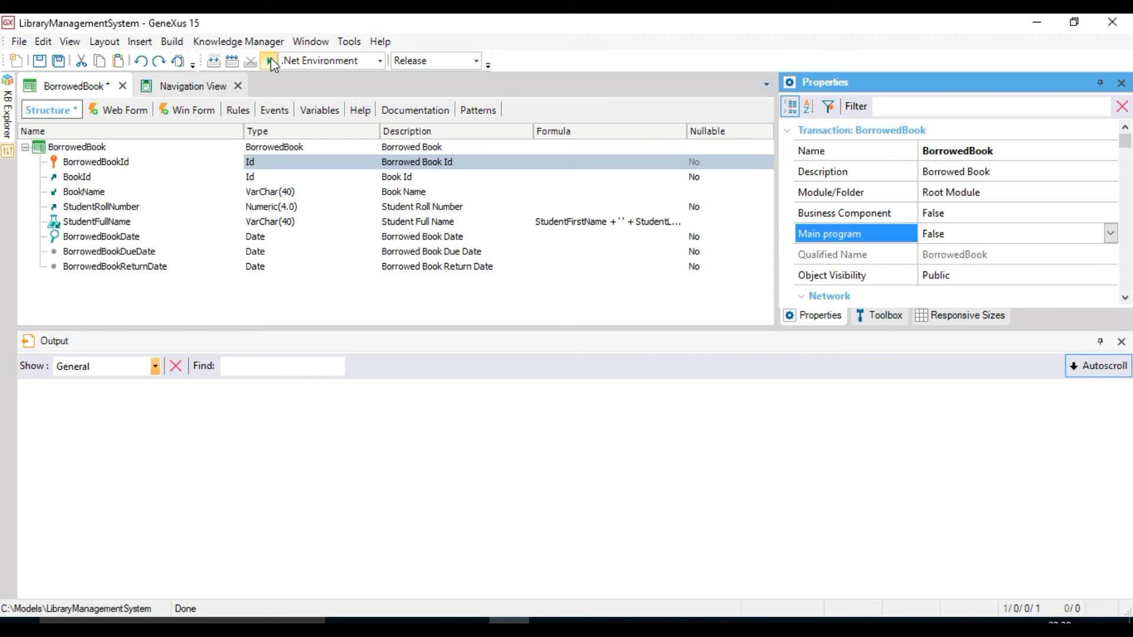
pyautogui.moveTo(321, 242)
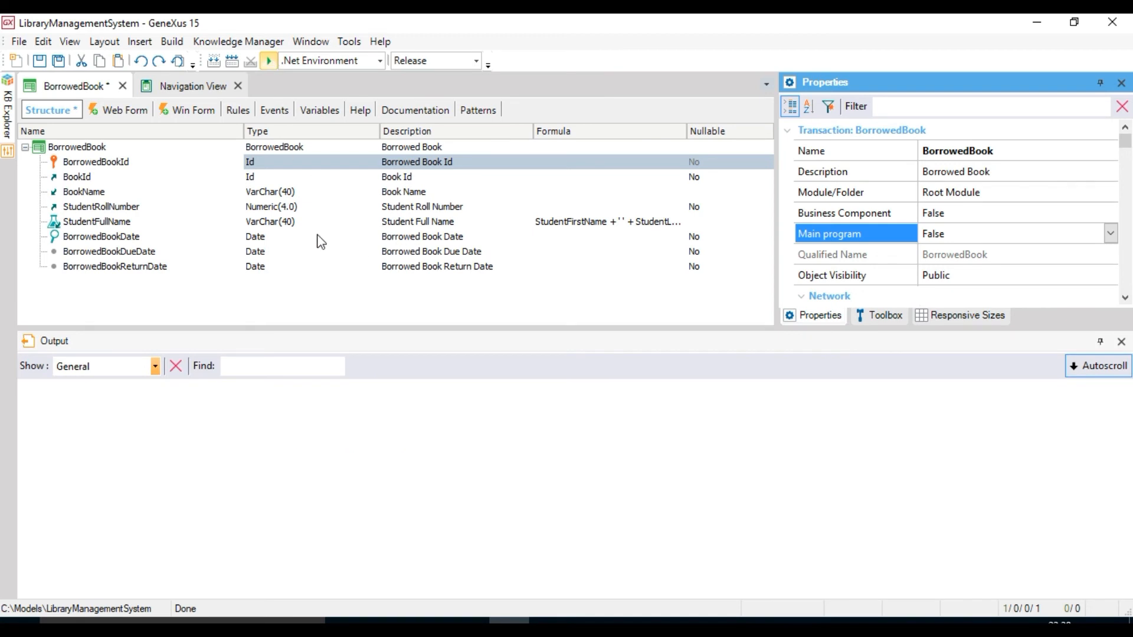
pyautogui.click(268, 61)
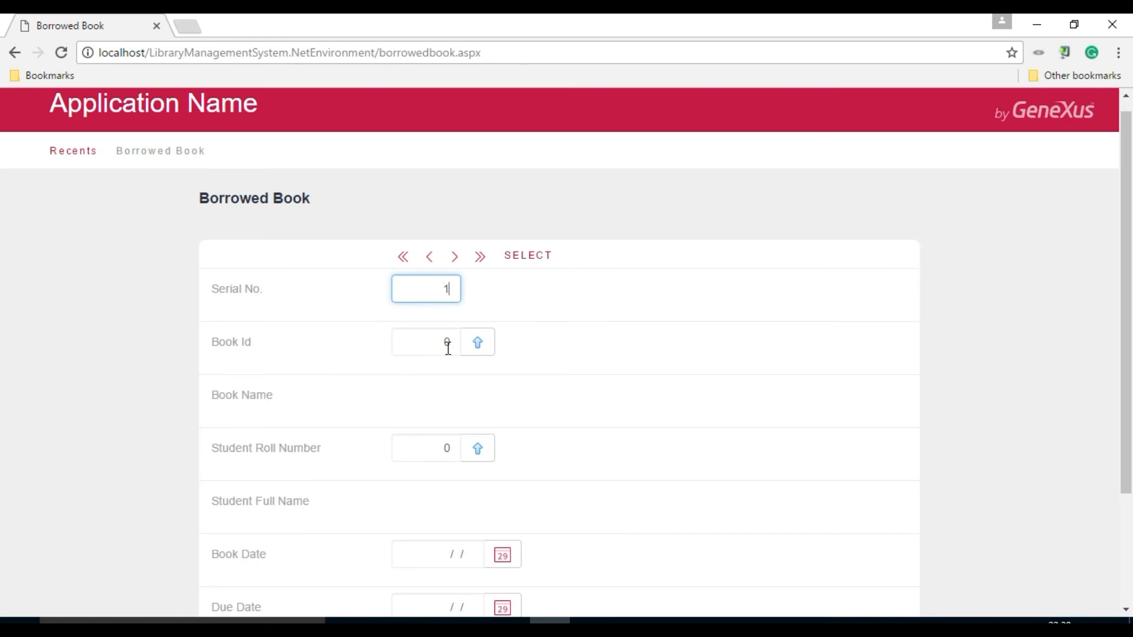
# - Pick book Code Complete, student with roll number 1, and book date 06/21/17
pyautogui.click(476, 341)
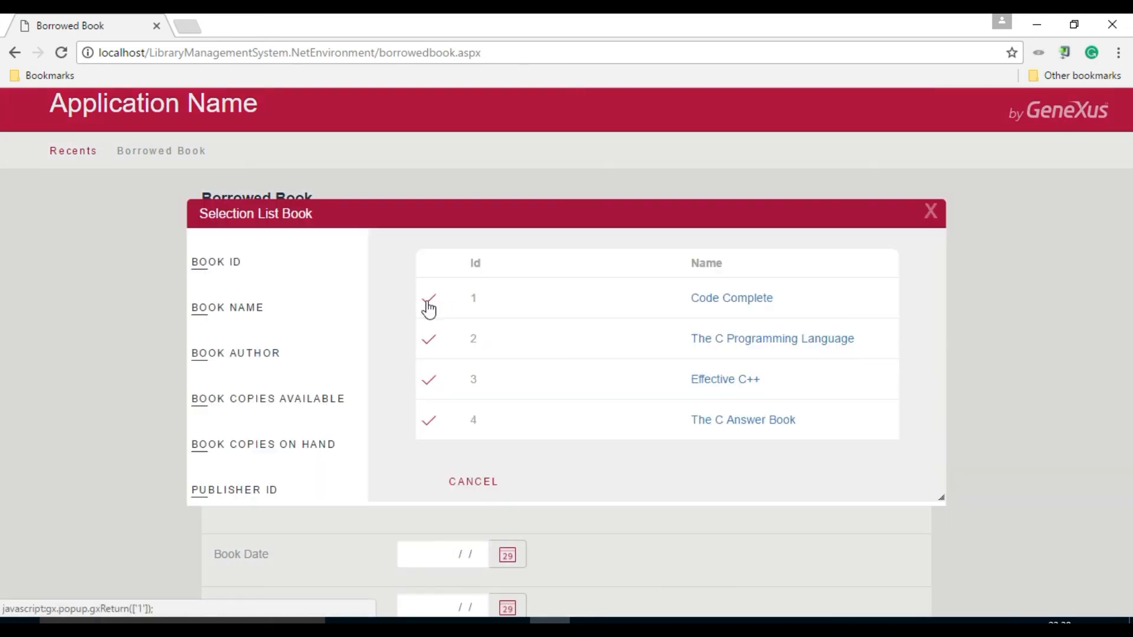
pyautogui.click(429, 297)
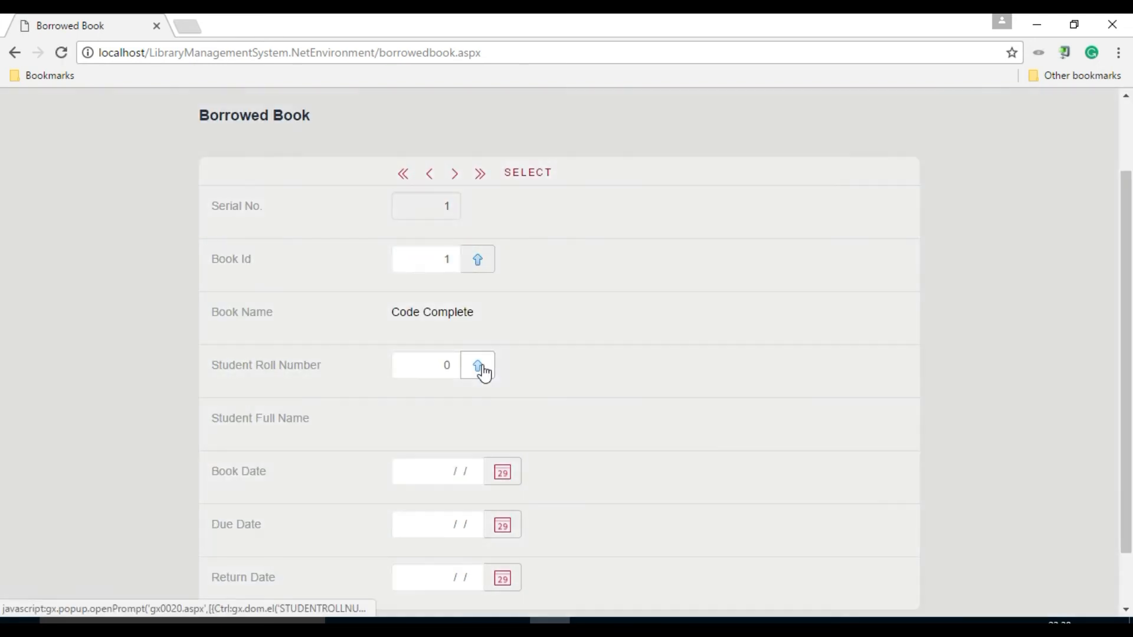
pyautogui.click(477, 365)
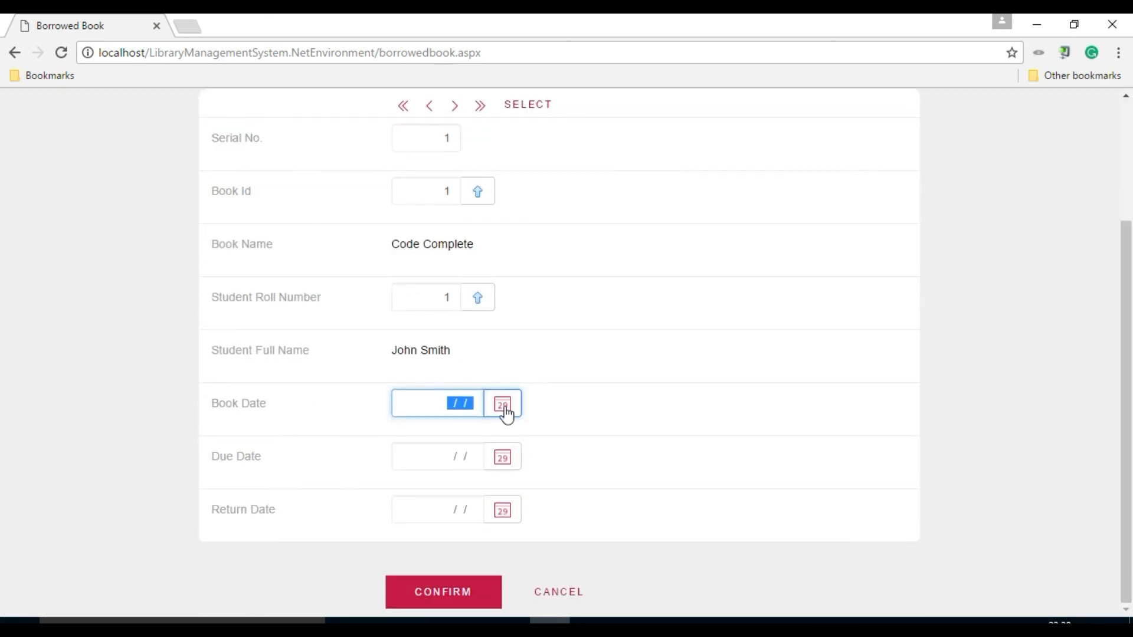
pyautogui.click(501, 403)
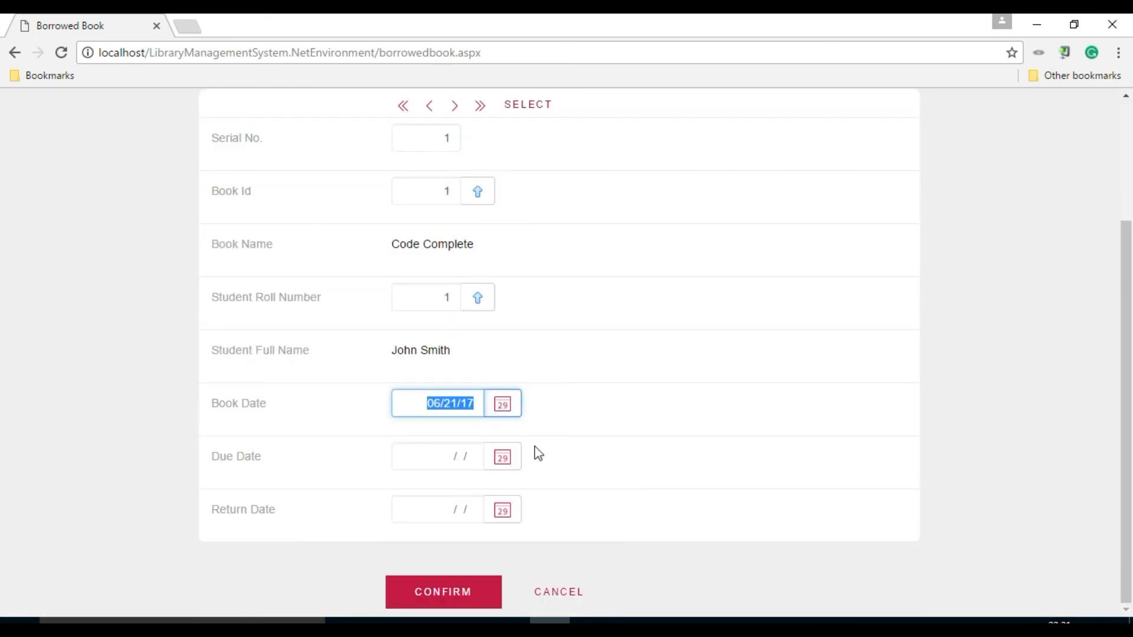